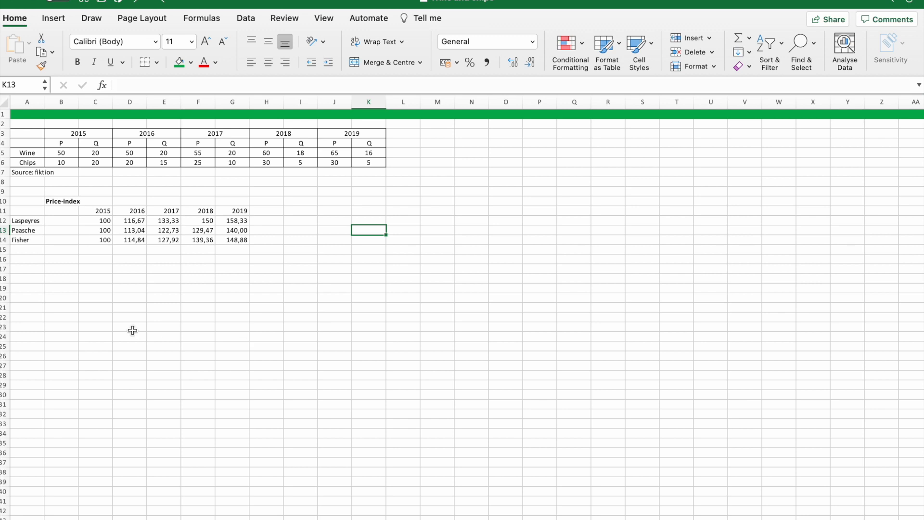
- Inspect the Laspeyres formulas, then clear the Laspeyres and Fisher values for 2016–2019
left_click(233, 336)
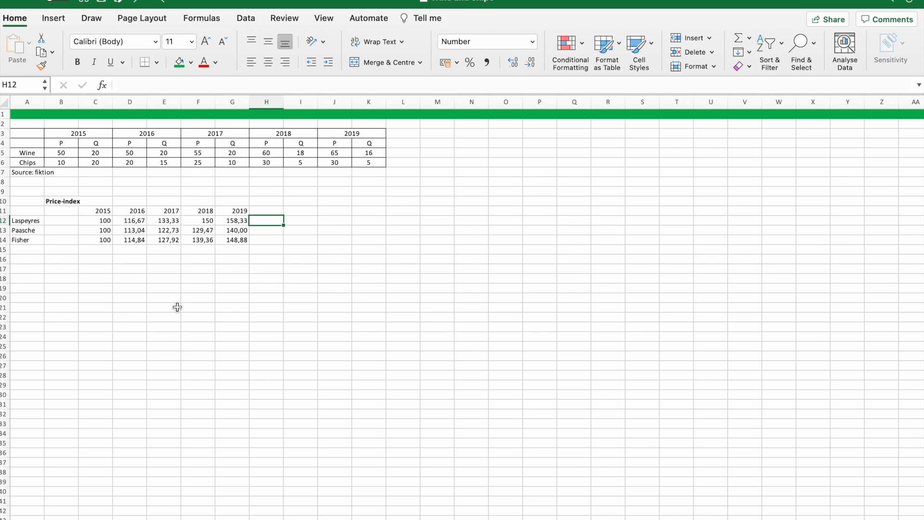
left_click(26, 220)
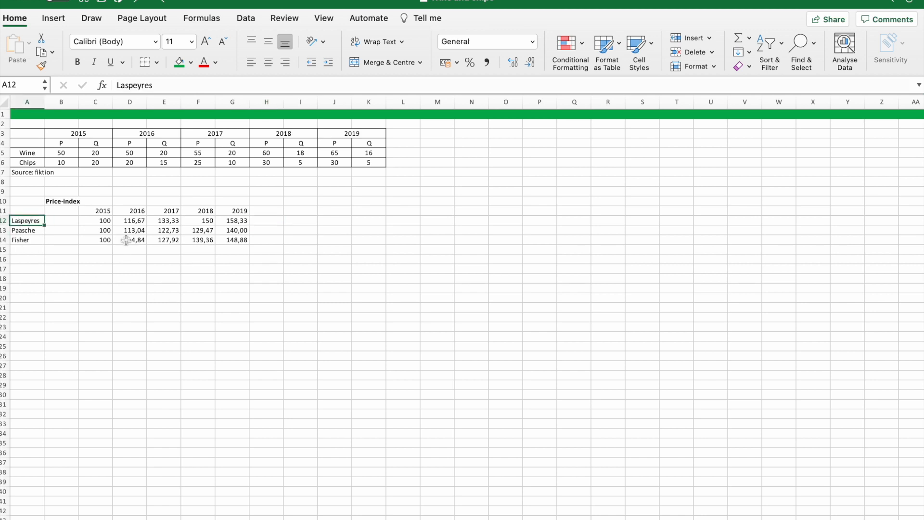
left_click(198, 221)
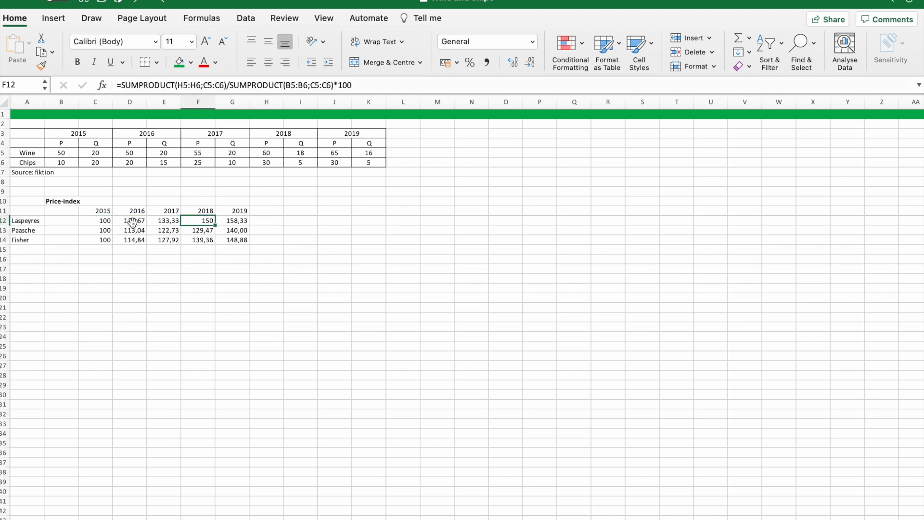
left_click(130, 221)
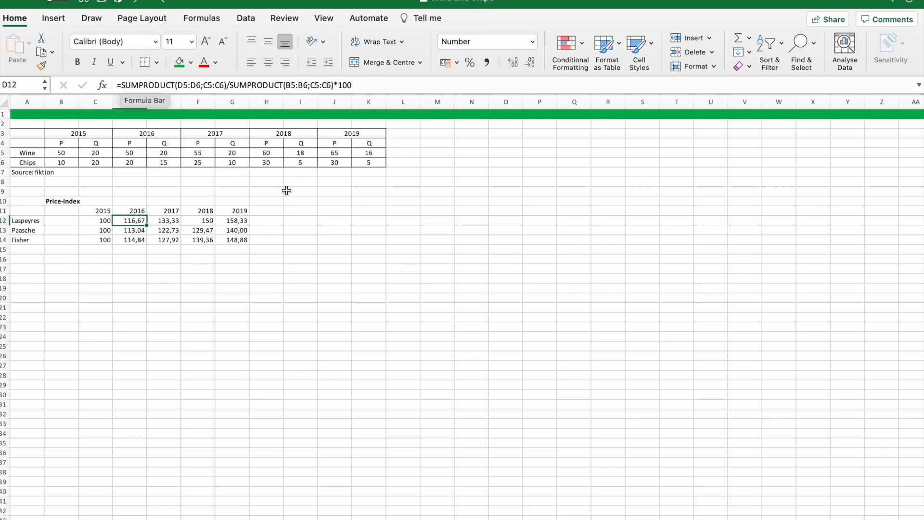
left_click(219, 85)
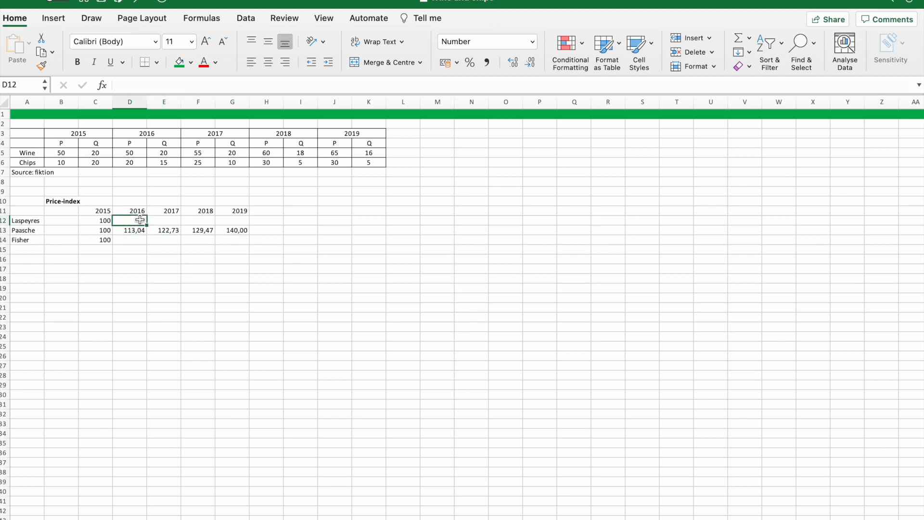
- Enter =SUMPRODUCT(D5:D6;C5:C6)/SUMPRODUCT(B5:B6;C5:C6)*100 in D12, giving 116,67
type("=")
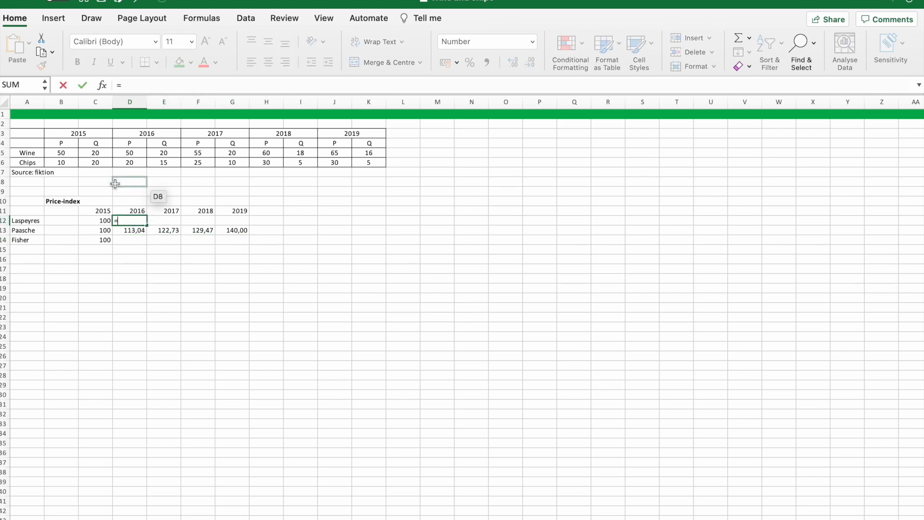
type("SUMPRODUCT(D5:D6;C5:C6)/")
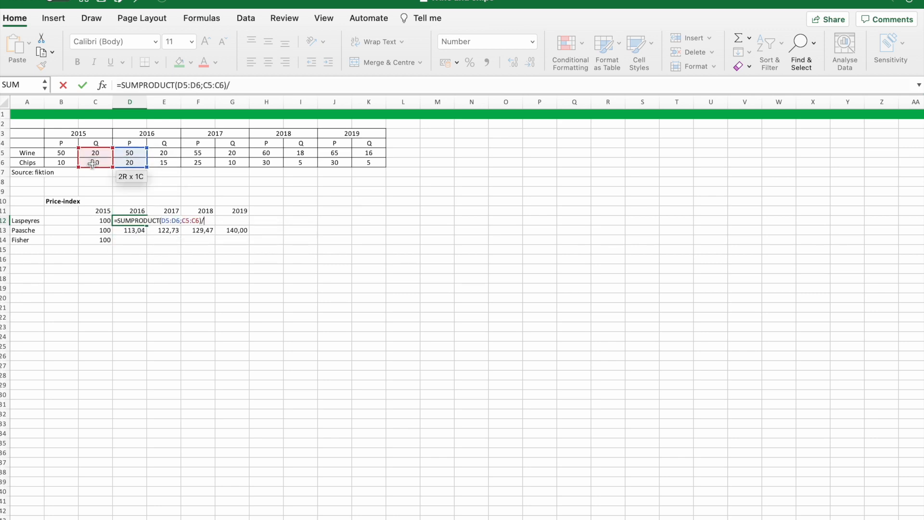
type("sump")
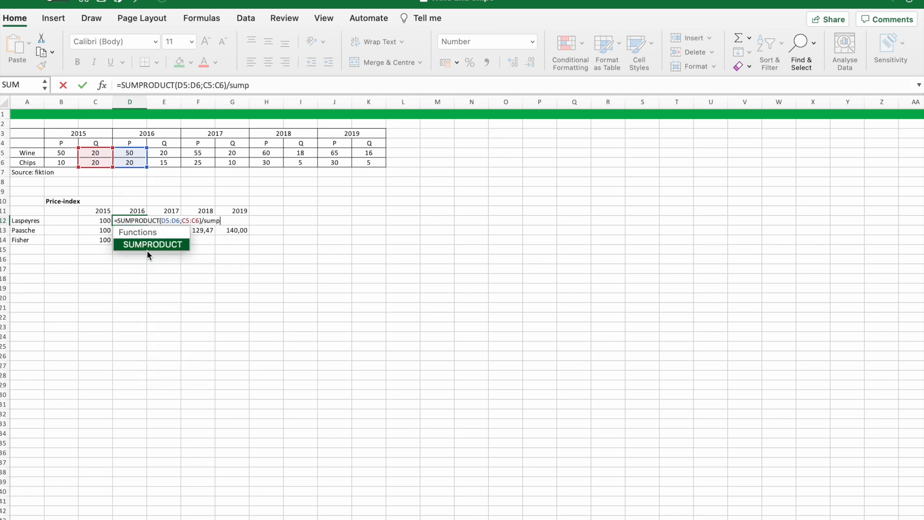
left_click_drag(61, 152, 61, 163)
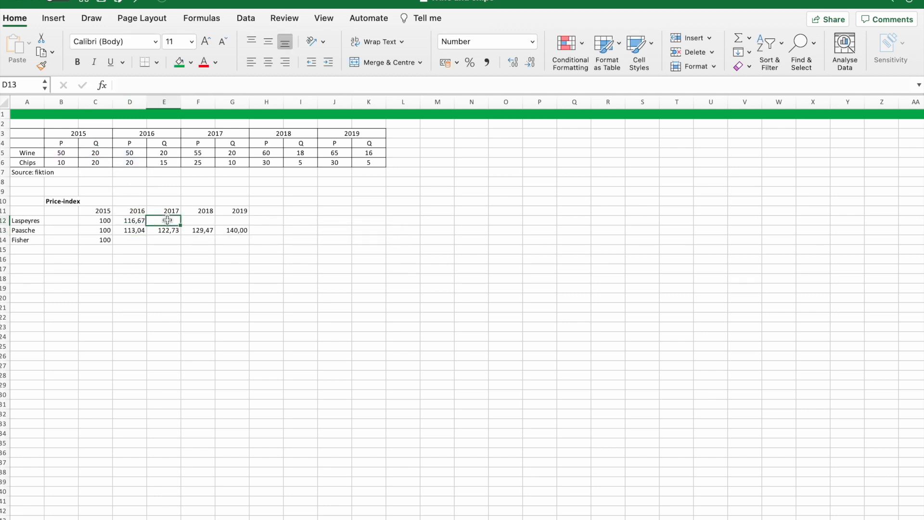
- Enter the matching SUMPRODUCT Laspeyres formula for 2017 in E12, giving 133,33
type("=sumpr")
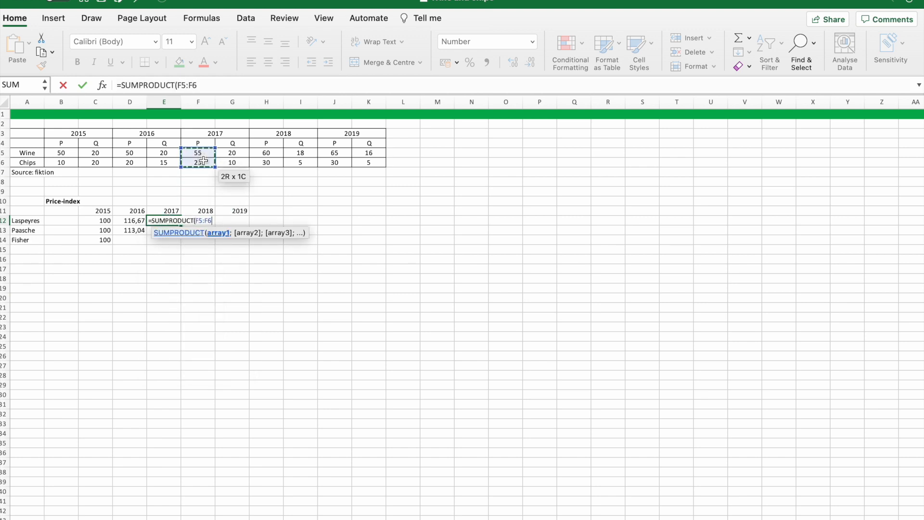
left_click_drag(95, 152, 95, 163)
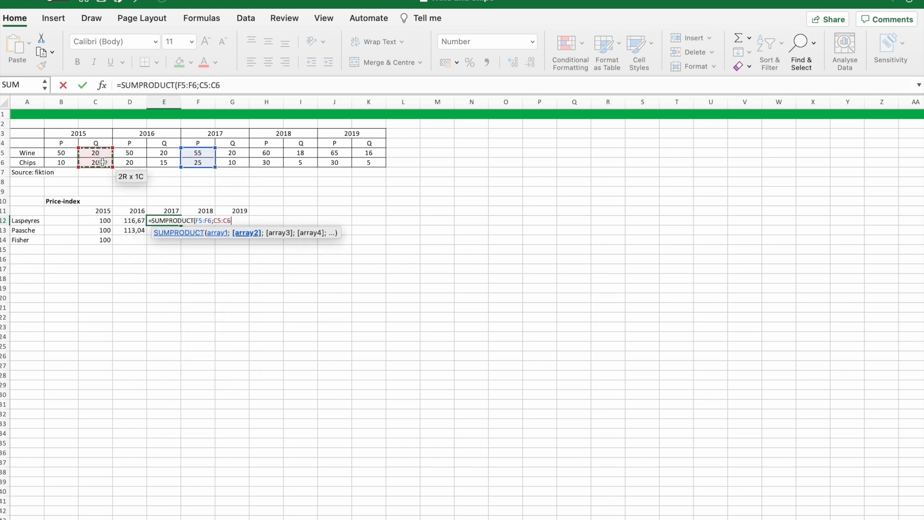
type(")/su")
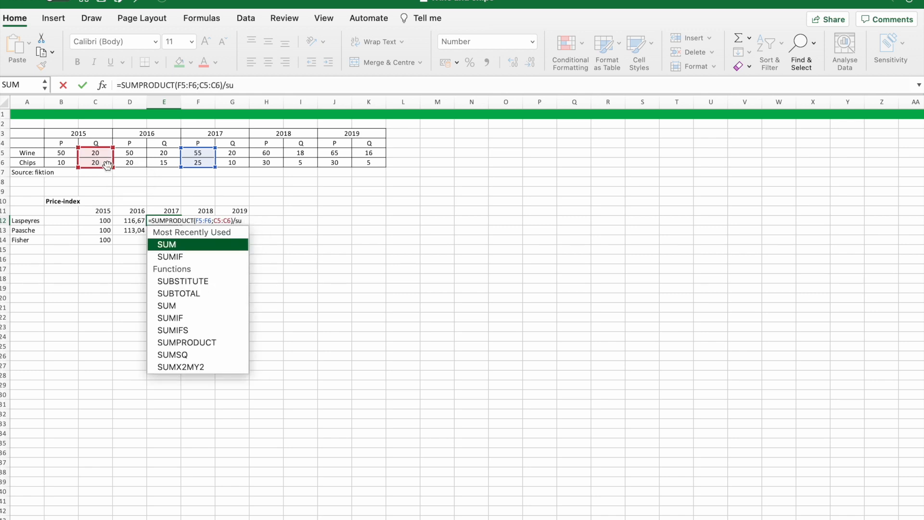
type("mp")
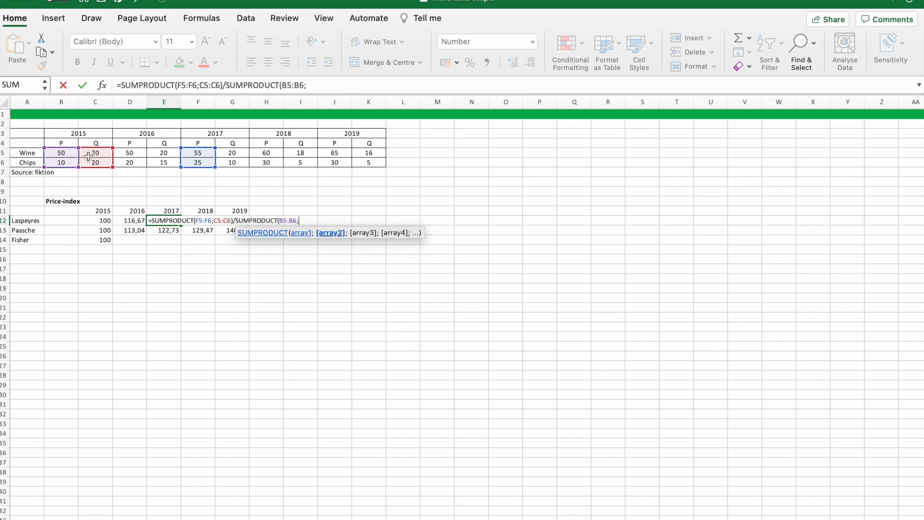
left_click(95, 153)
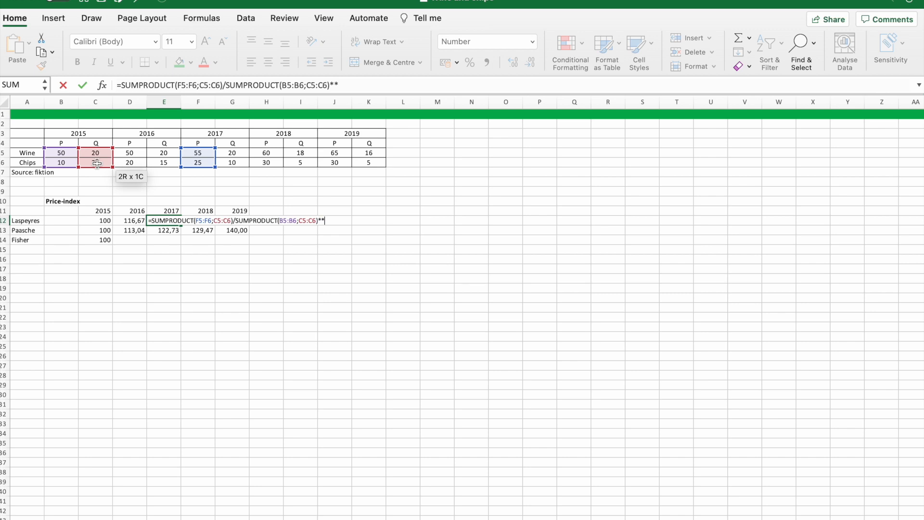
type("100")
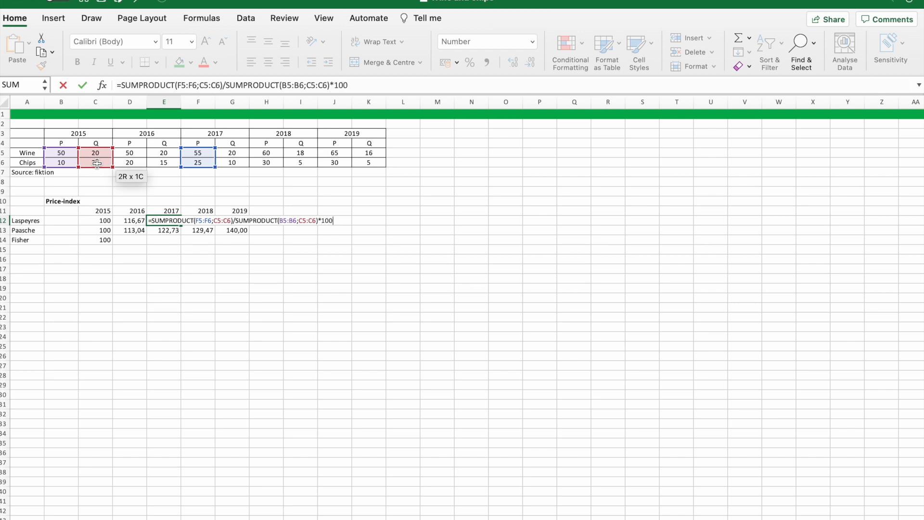
key("Enter")
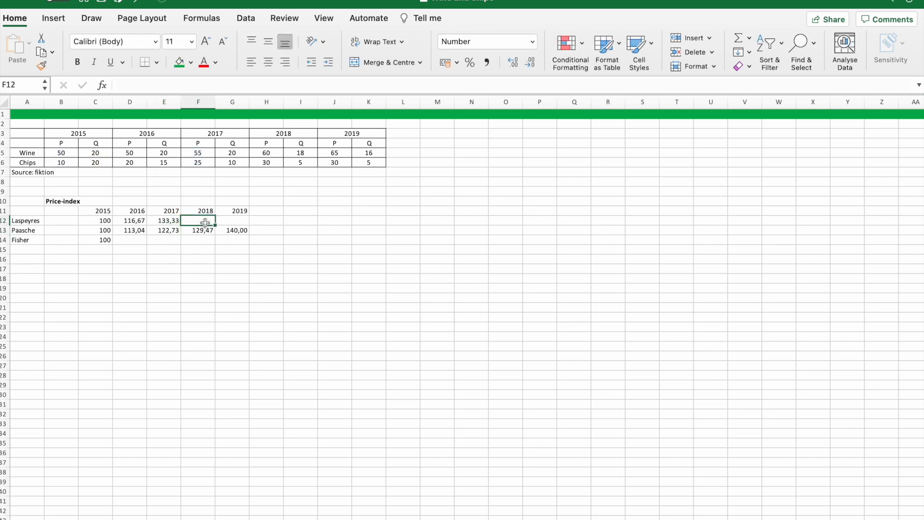
- Enter SUMPRODUCT Laspeyres formulas in F12 and G12, giving 150 and 158,33
type("=sump")
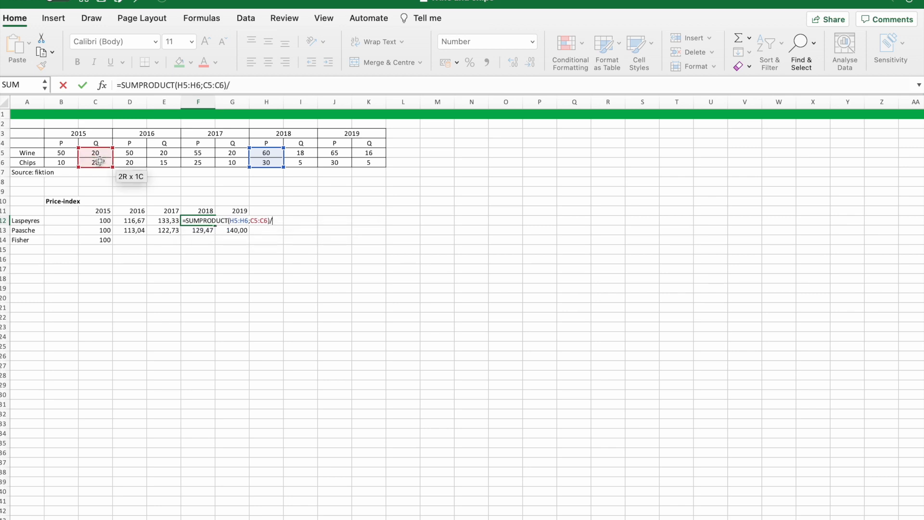
type("B")
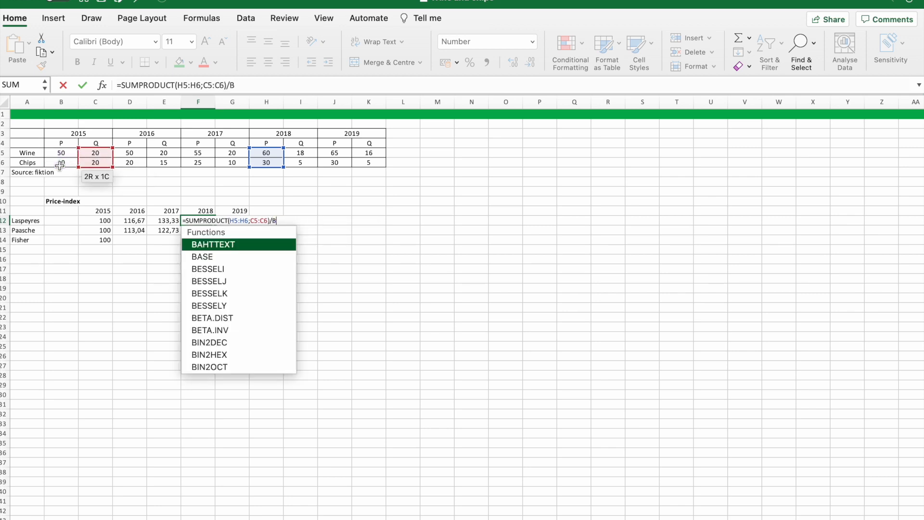
type("umpro")
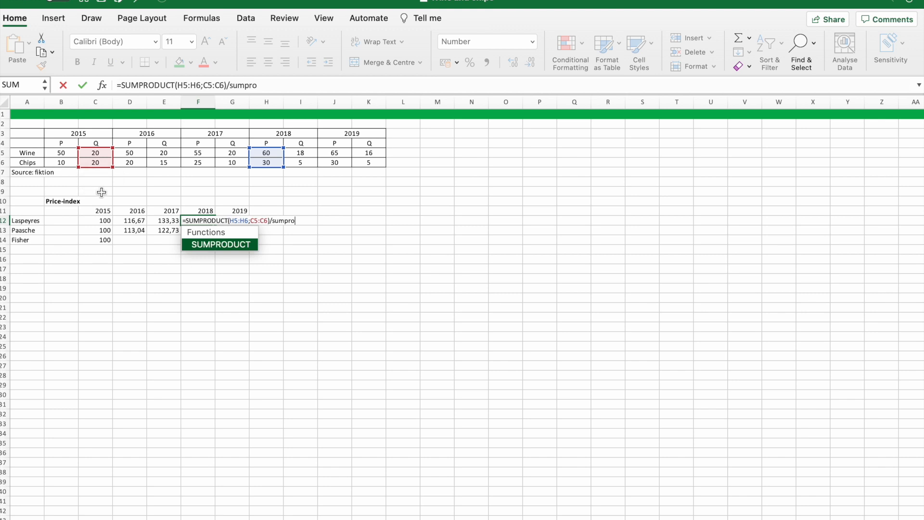
left_click_drag(61, 153, 60, 162)
type("=SUMPRODUCT(J5:J6;C5:C6")
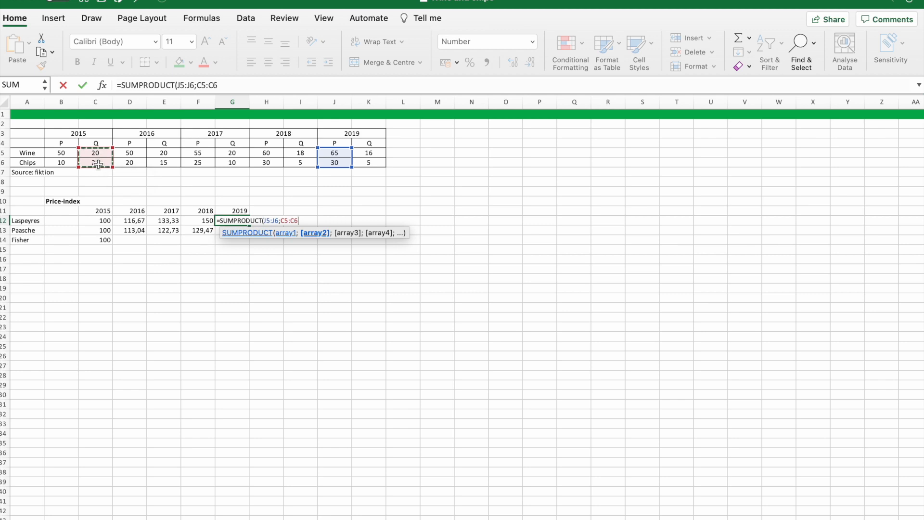
type(")/")
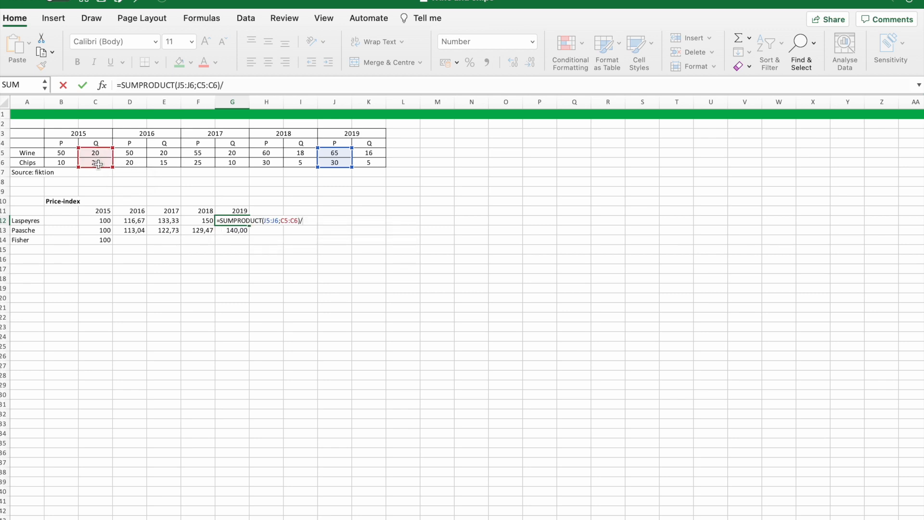
type("sump")
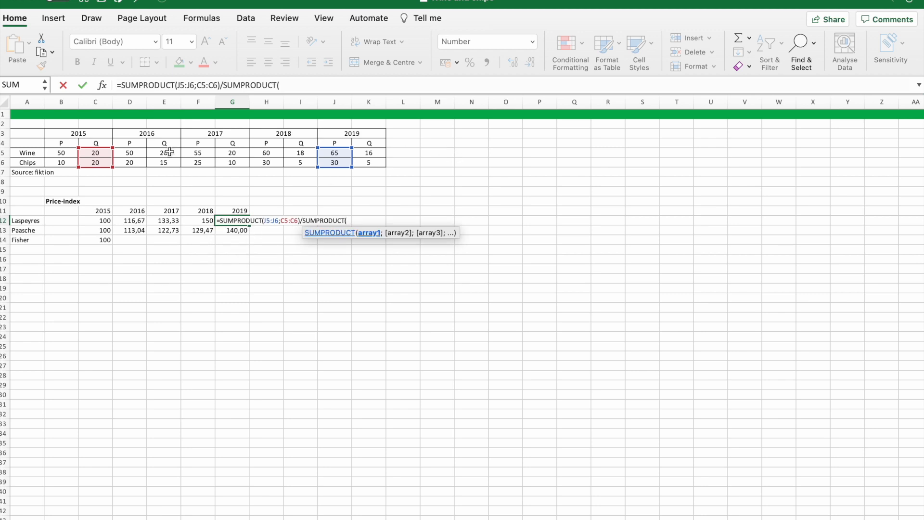
left_click_drag(60, 152, 61, 163)
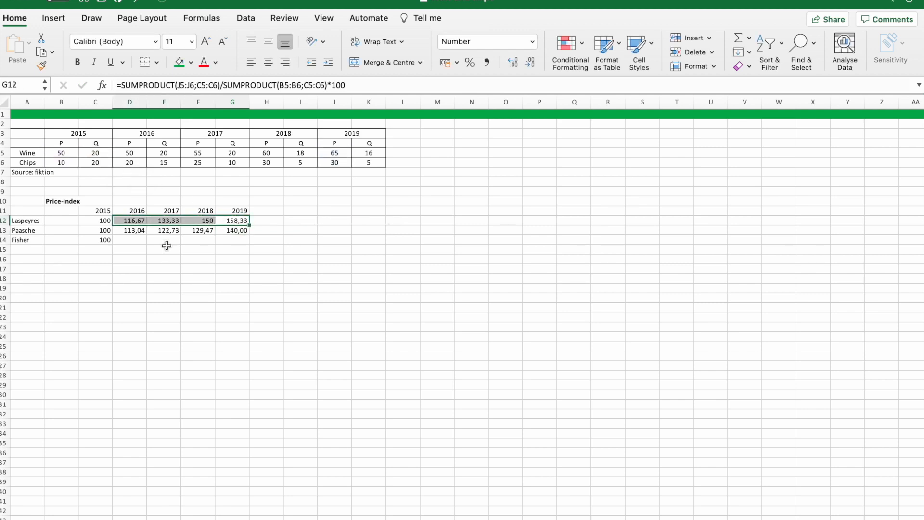
mouse_move(157, 247)
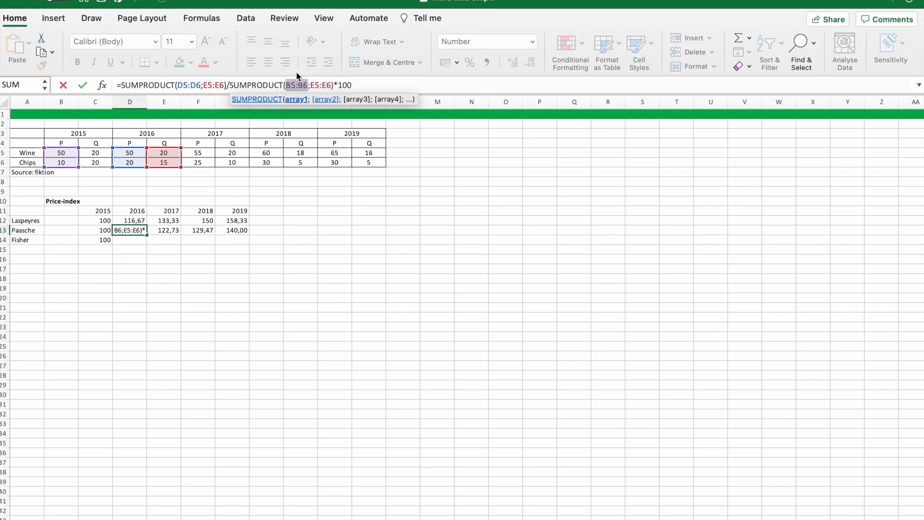
- Confirm the inspected Paasche formula and delete the Paasche 2016–2019 values
key("Enter")
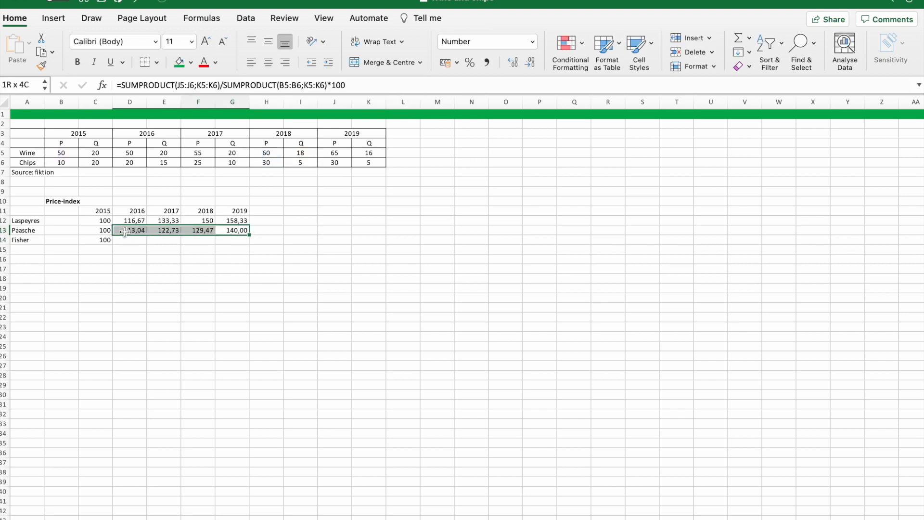
key("Delete")
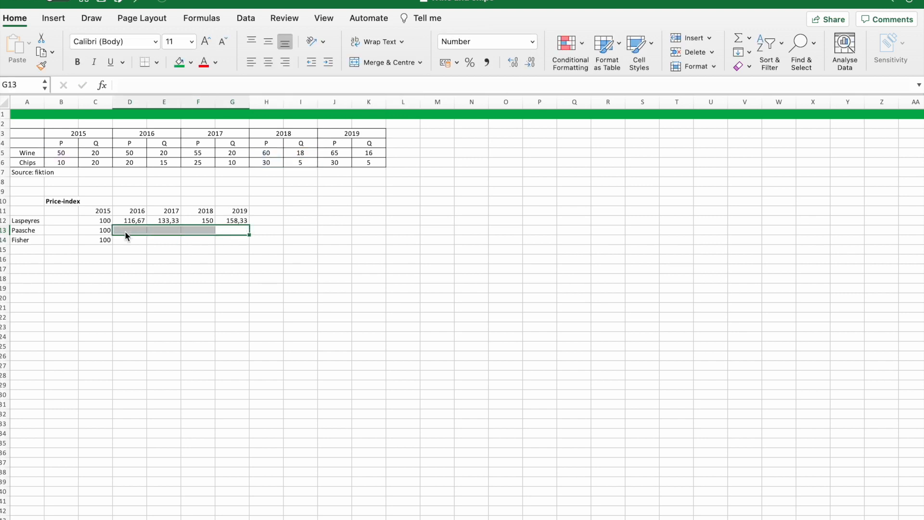
type("=SUMPRODUCT(")
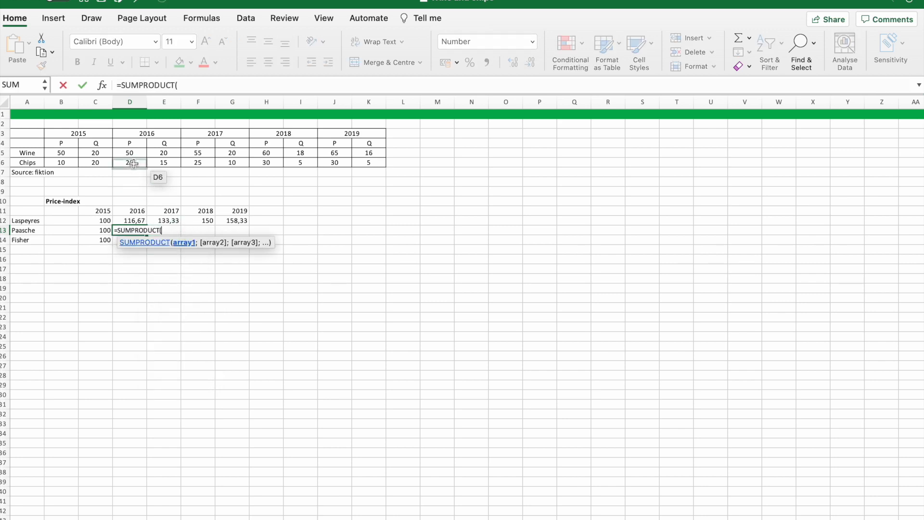
- Enter =SUMPRODUCT(D5:D6;E5:E6)/SUMPRODUCT(B5:B6;E5:E6)*100 in D13, showing 113,04
left_click_drag(130, 152, 129, 162)
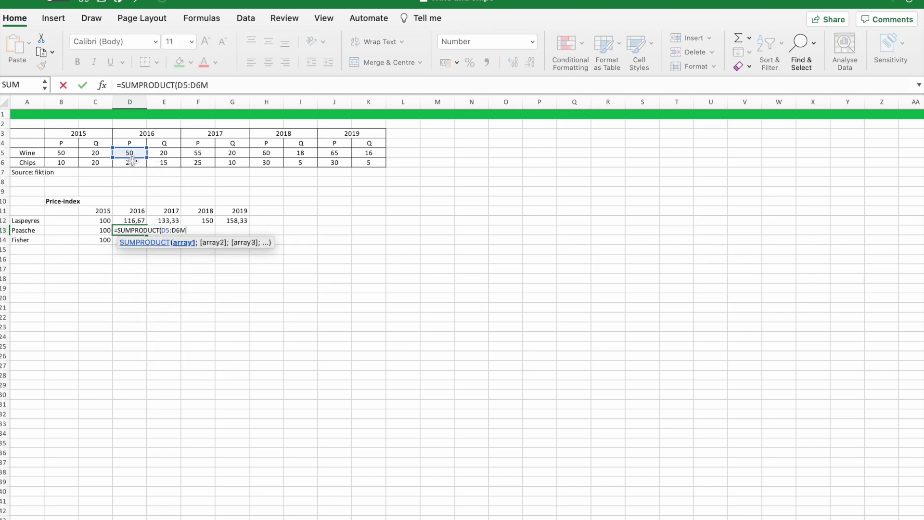
left_click(163, 153)
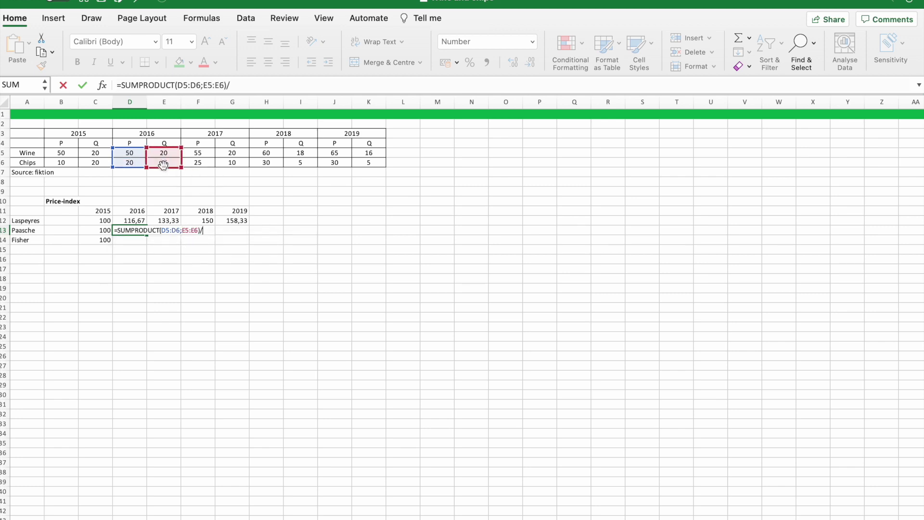
type("su")
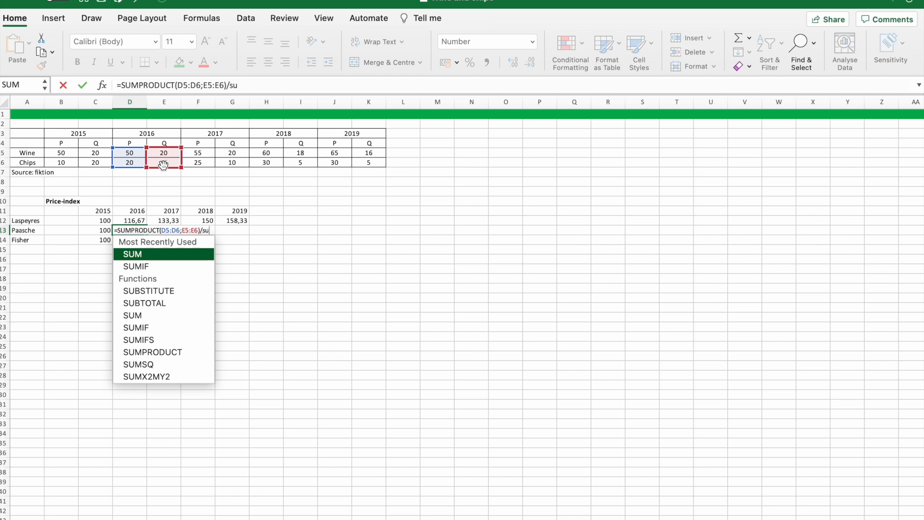
type("mp")
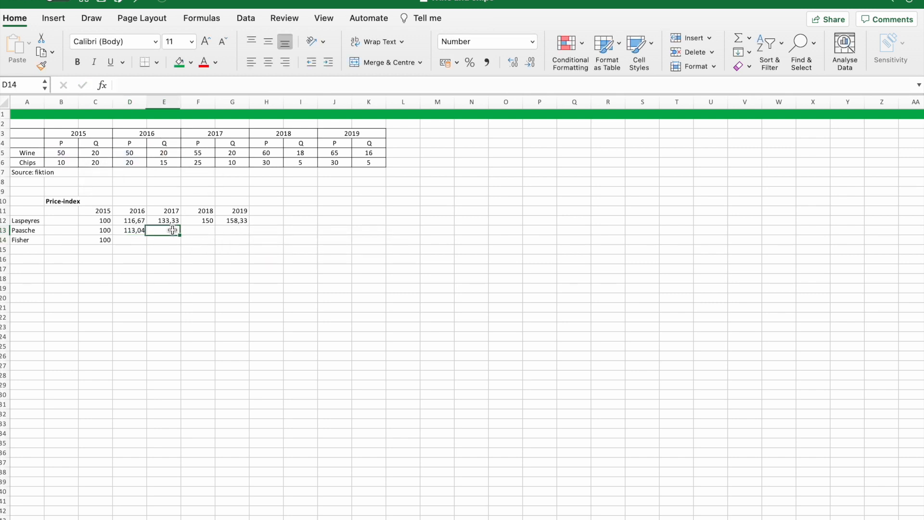
type("=su")
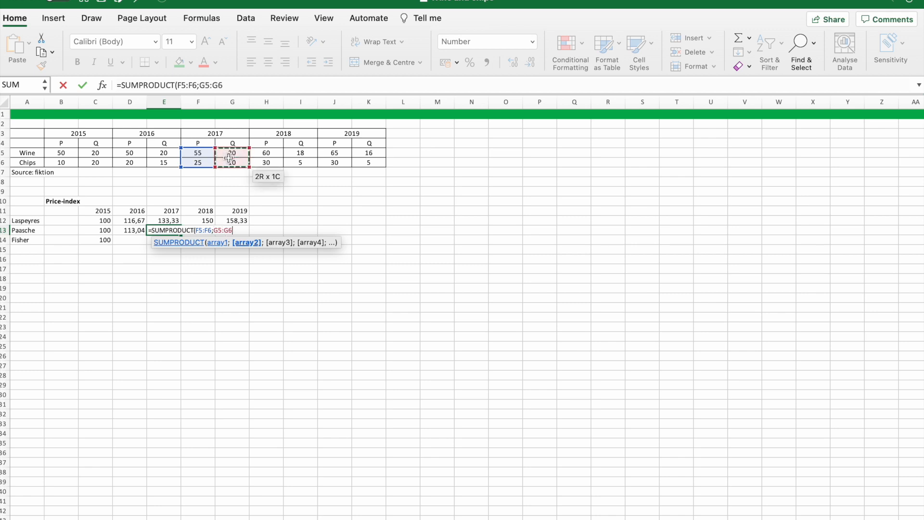
- Complete the 2017 Paasche SUMPRODUCT formula in E13, giving 122,73
type("/")
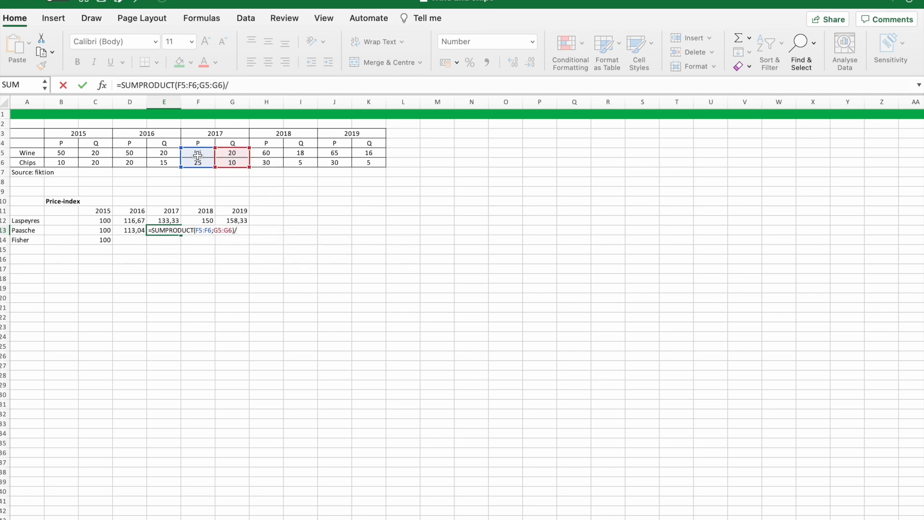
type("SUMPRODUCT(")
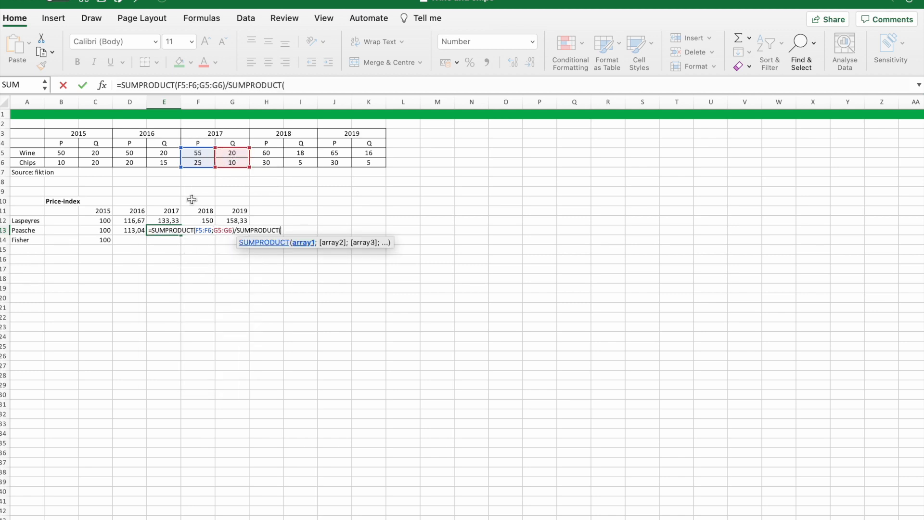
left_click_drag(232, 152, 232, 162)
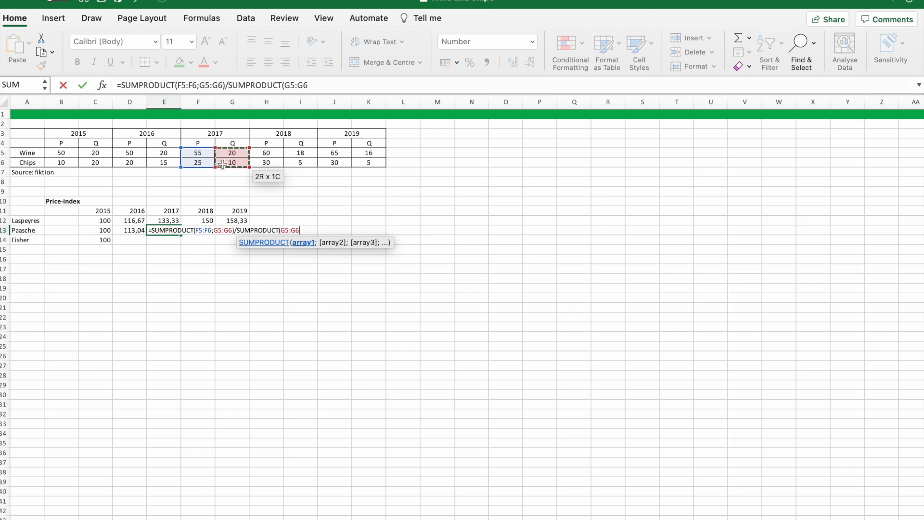
left_click_drag(61, 152, 61, 163)
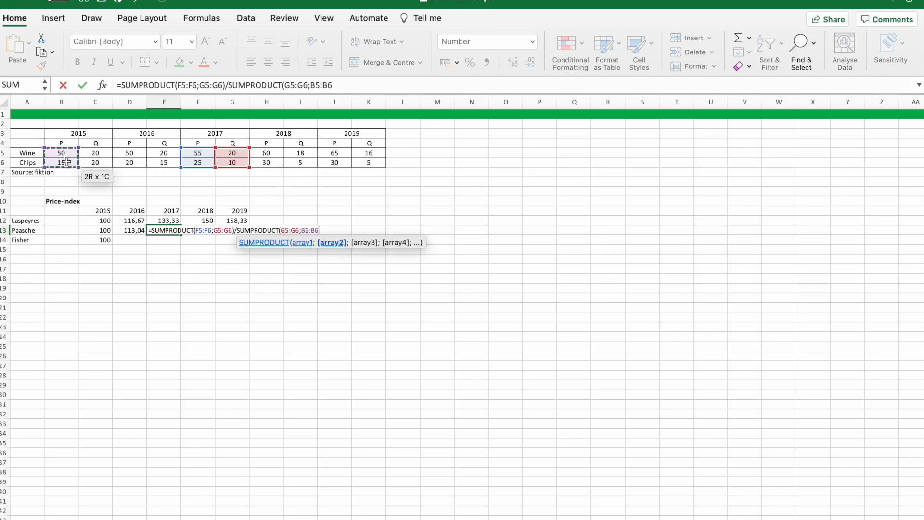
type("*100")
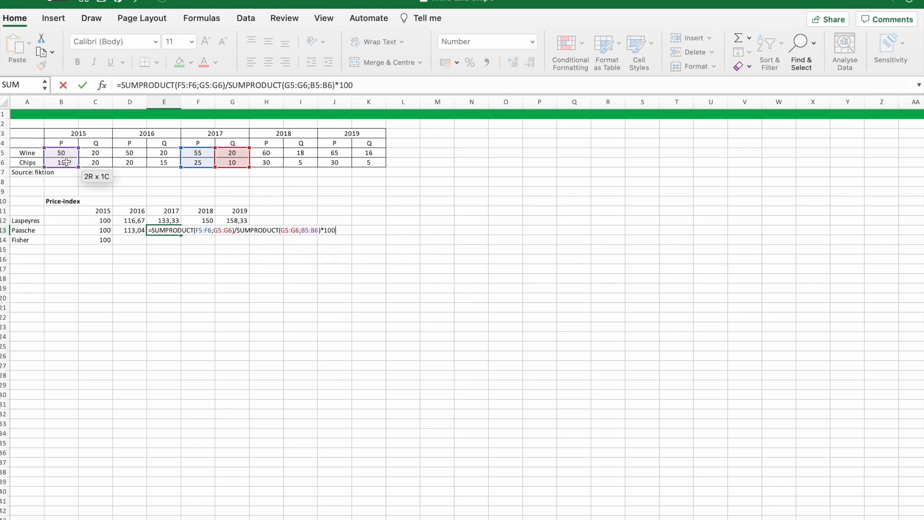
key("Enter")
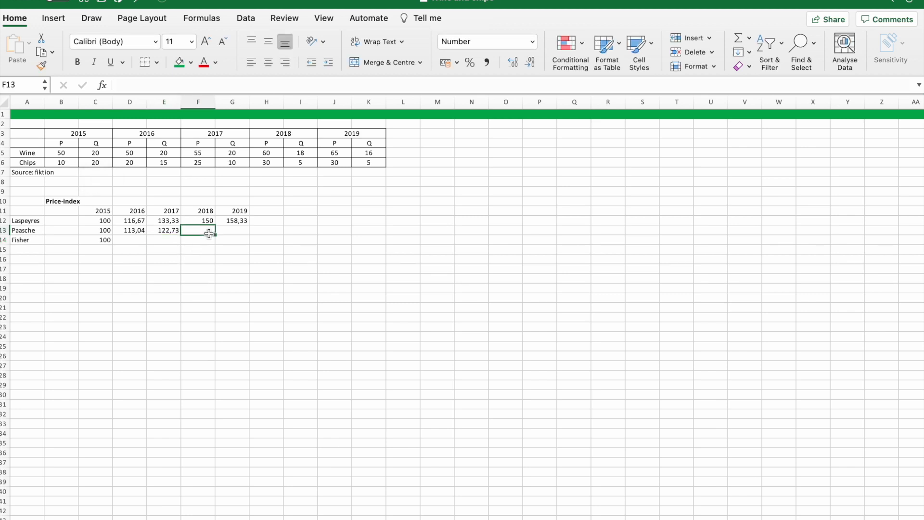
- Enter the 2018 Paasche SUMPRODUCT formula in F13, giving 129,47
type("=sump")
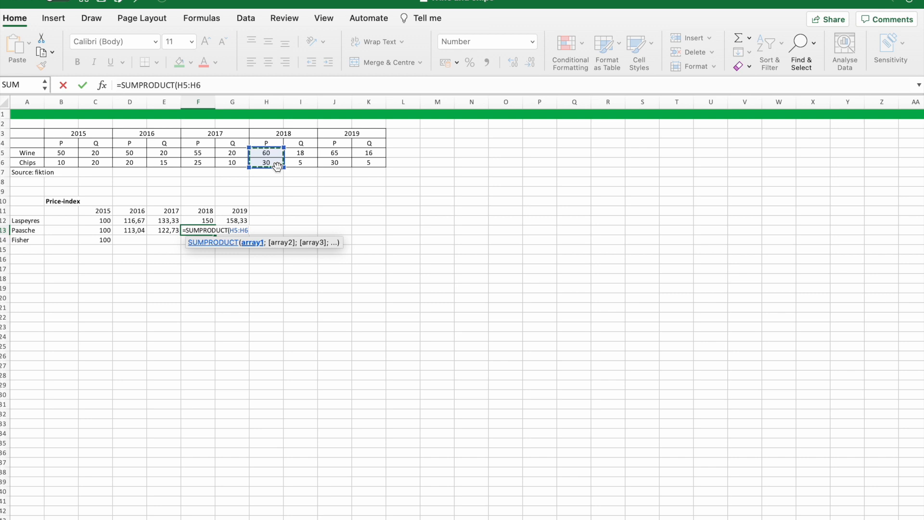
type(";")
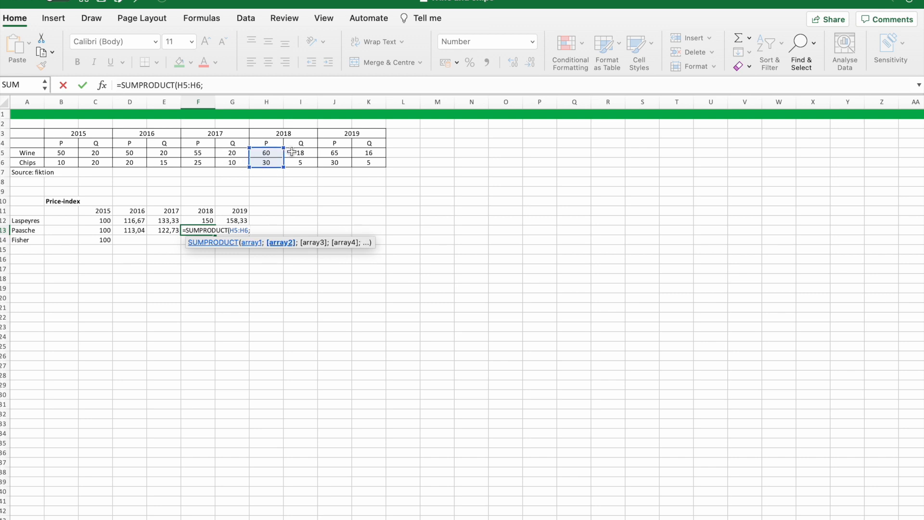
left_click_drag(300, 152, 300, 162)
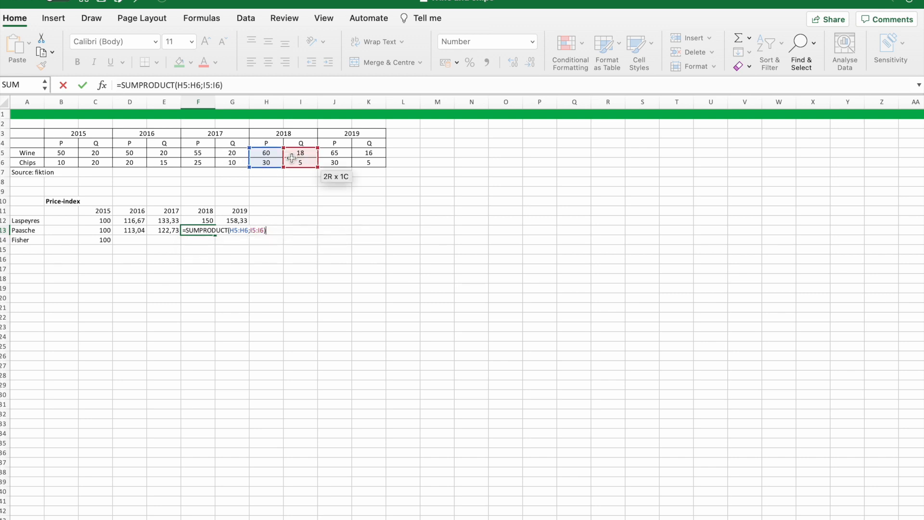
type("/s")
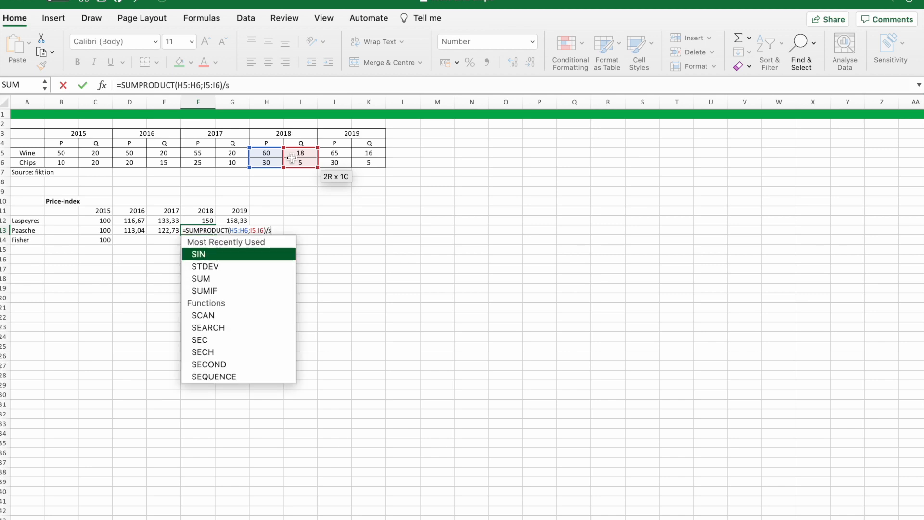
type("SUMPRODUCT(B5:B6;I5:I6")
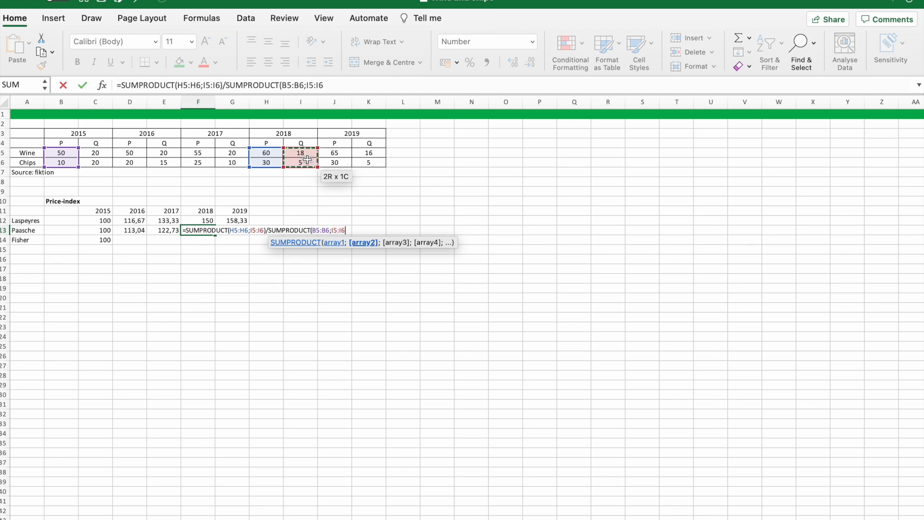
type("*100")
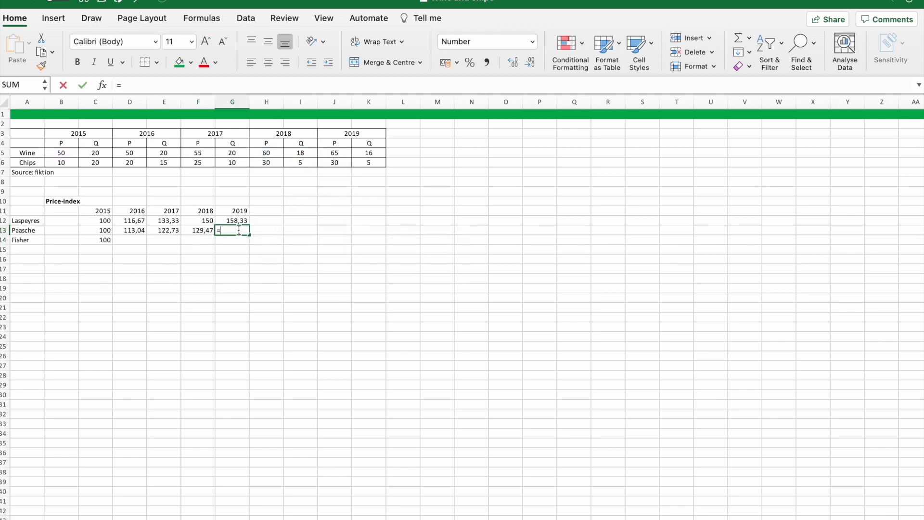
- Enter the 2019 Paasche SUMPRODUCT formula in G13, giving 140,00
type("=SUMPRODUCT(")
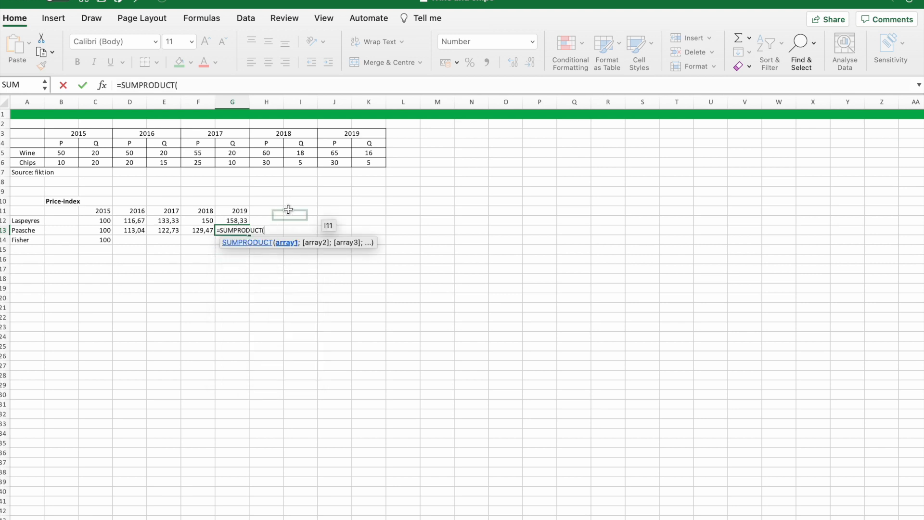
left_click_drag(334, 153, 334, 162)
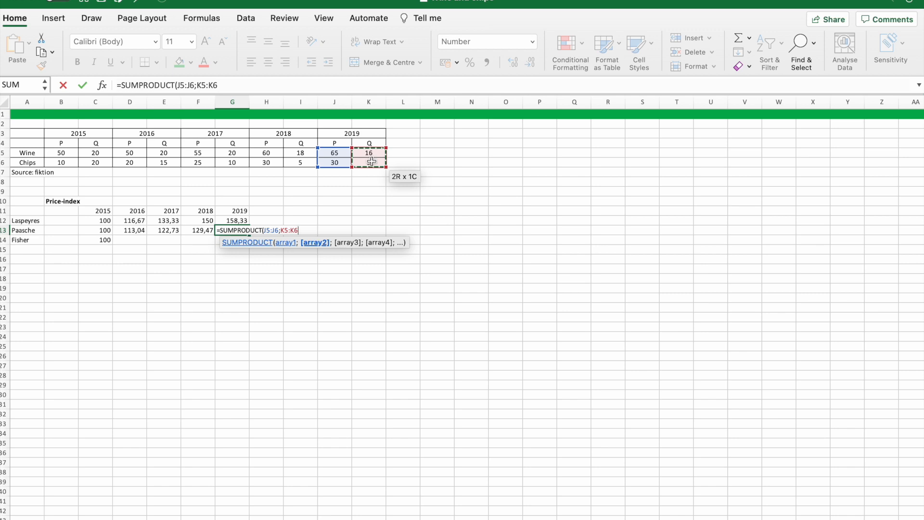
type("/sump")
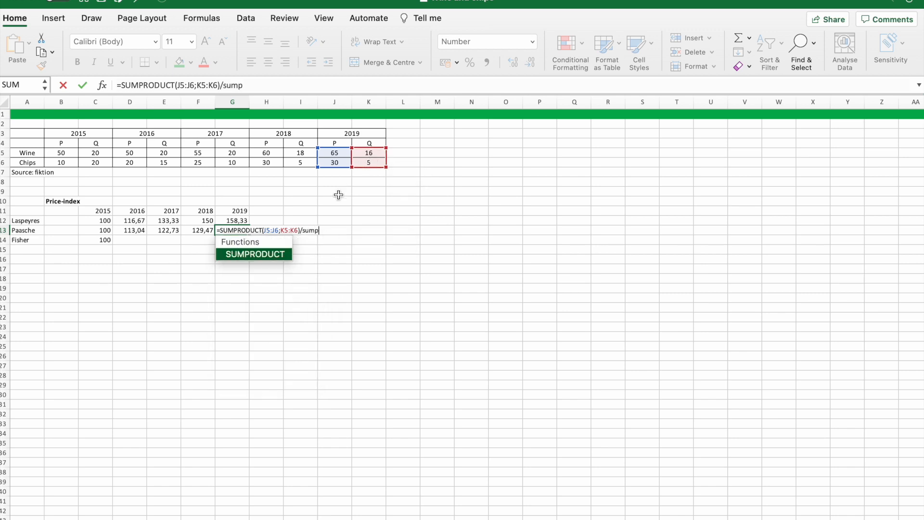
left_click_drag(60, 152, 61, 162)
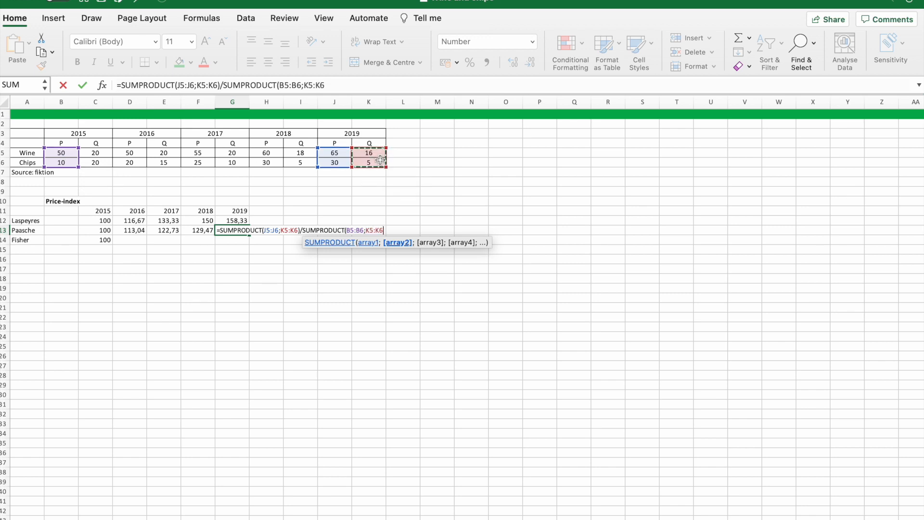
type("*")
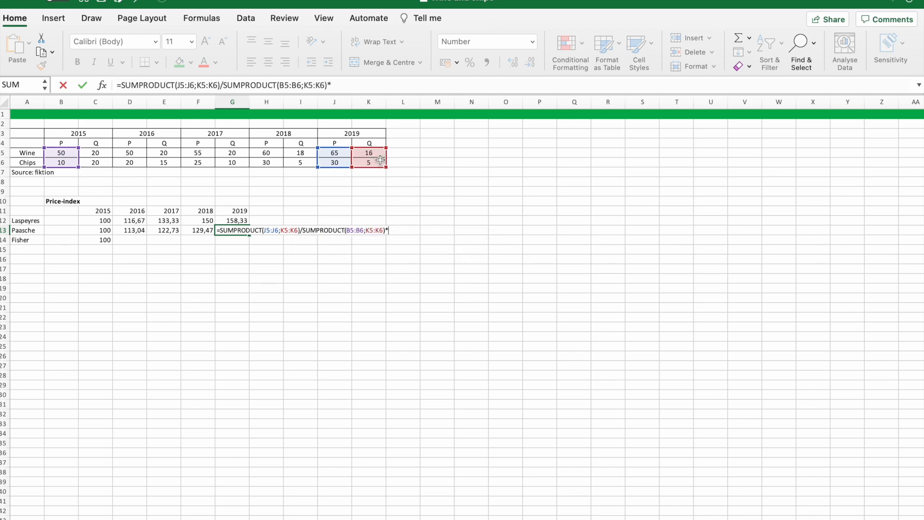
key("Enter")
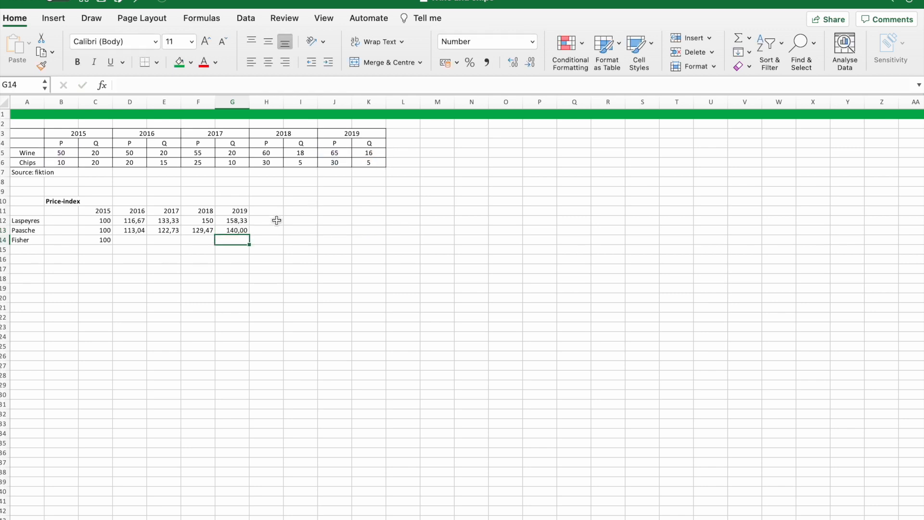
- Enter SQRT(Laspeyres*Paasche) Fisher formulas for 2016–2018: 114,84, 127,92, 139,36
left_click(130, 240)
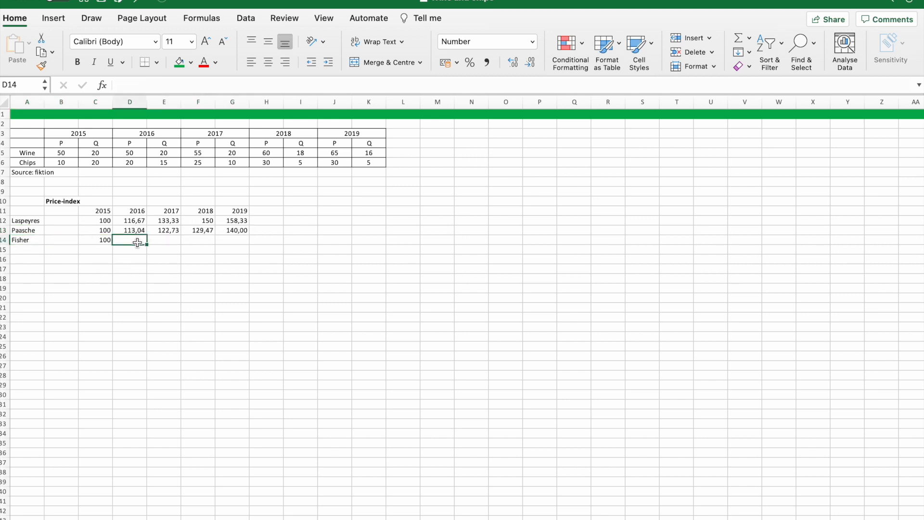
type("=sqr")
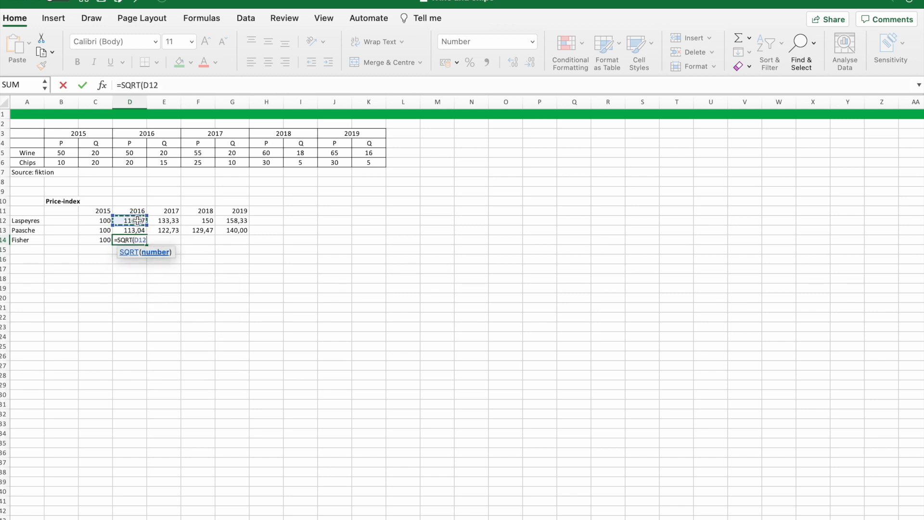
key("Enter")
type("=")
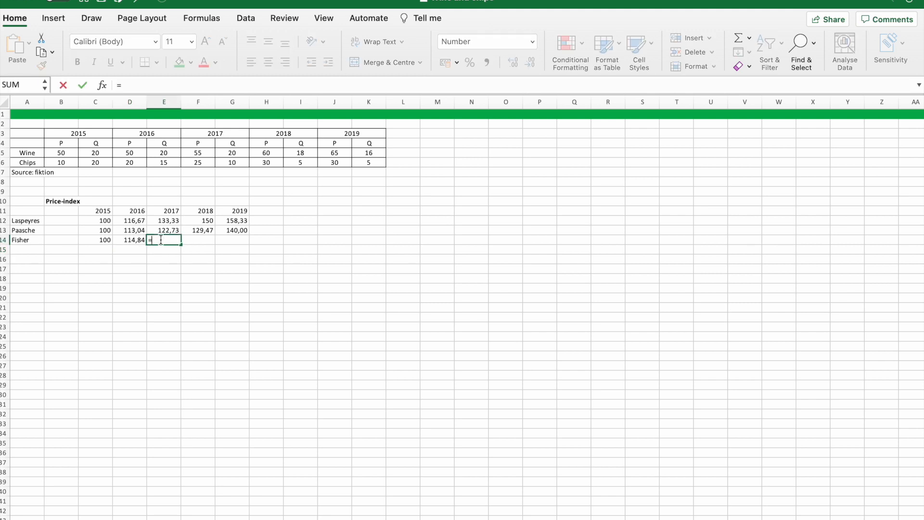
type("sq")
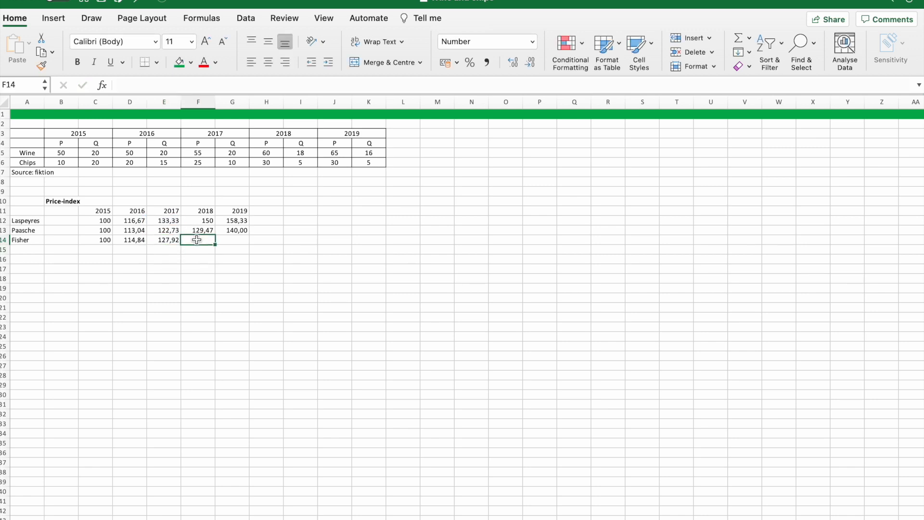
type("=sqr")
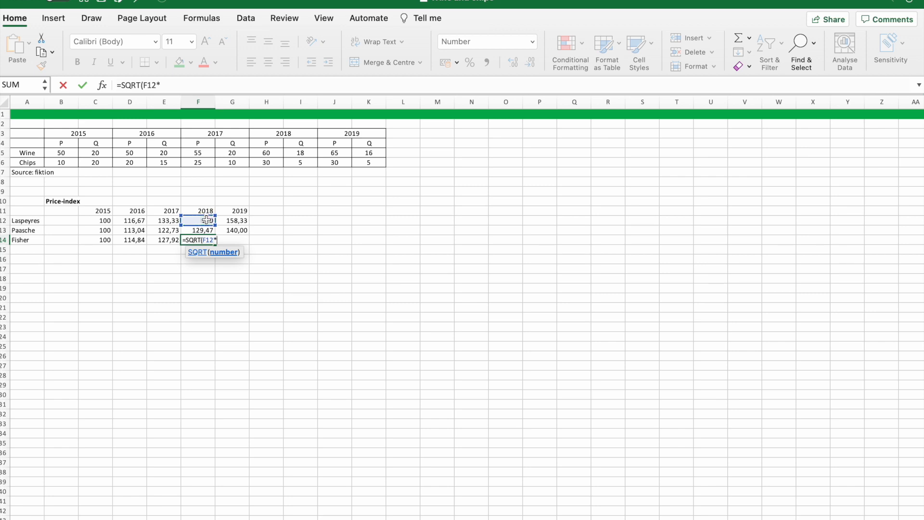
left_click(198, 230)
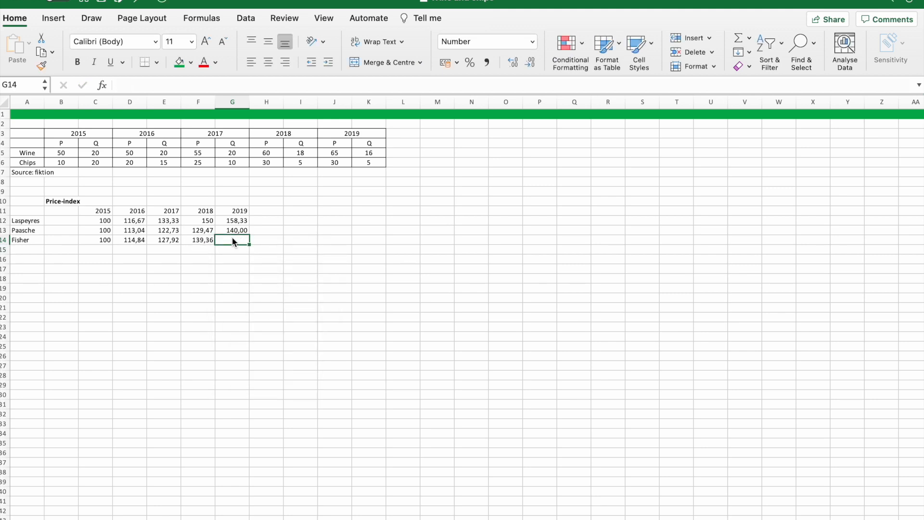
- Enter =SQRT(G12*G13) in G14 for the 2019 Fisher index, 148,88
type("=s")
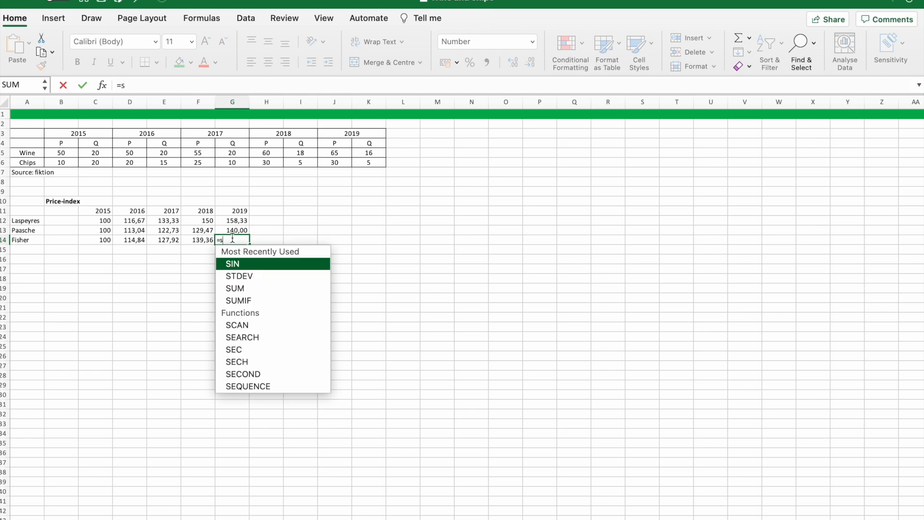
type("QRT(")
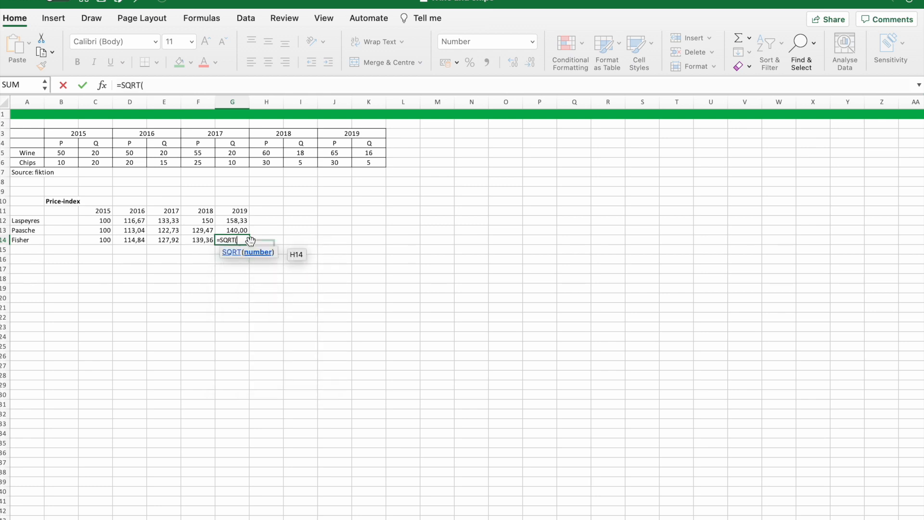
left_click(237, 220)
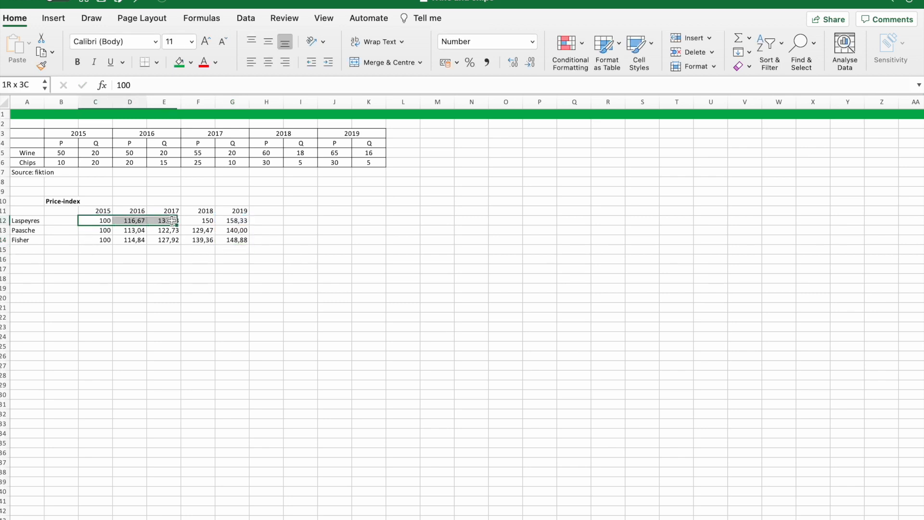
- Insert a line chart from C12:G14, naming series Laspeyres, Paasche, Fisher with 2015–2019 labels
left_click(53, 18)
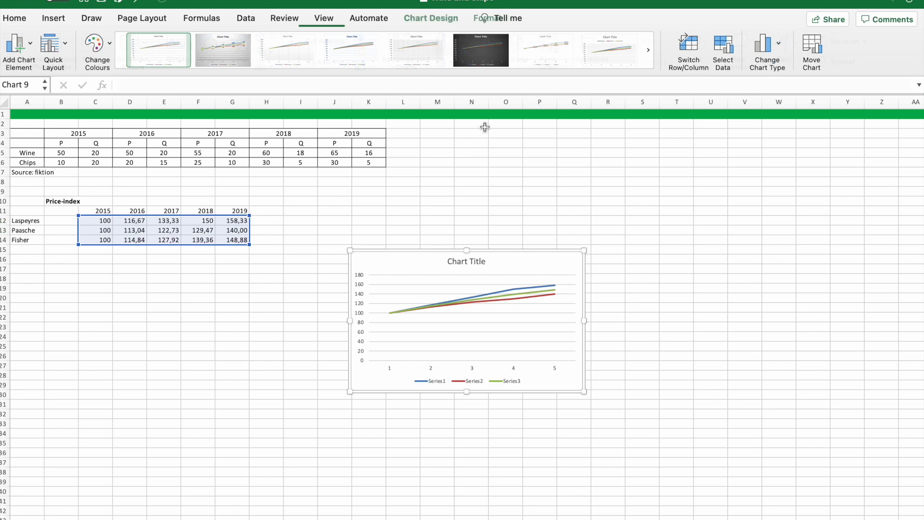
right_click(354, 277)
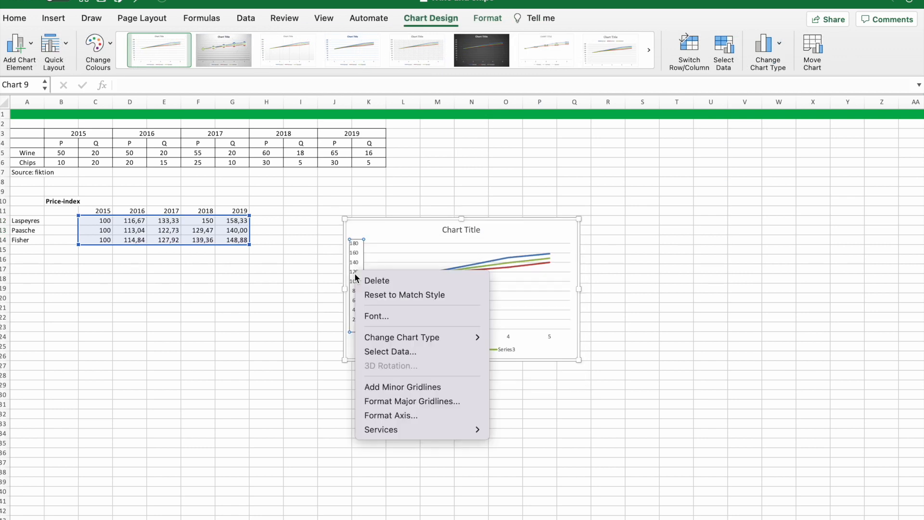
left_click(390, 351)
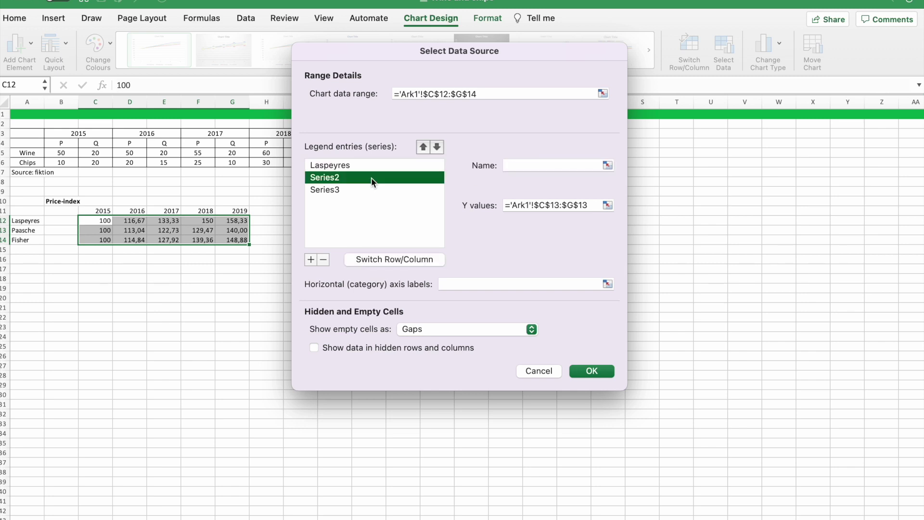
type("Paas")
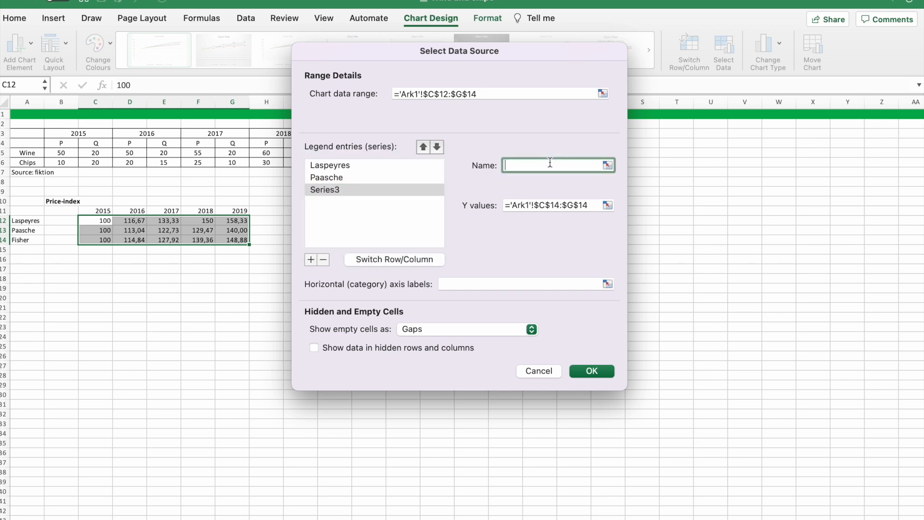
type("Fisher")
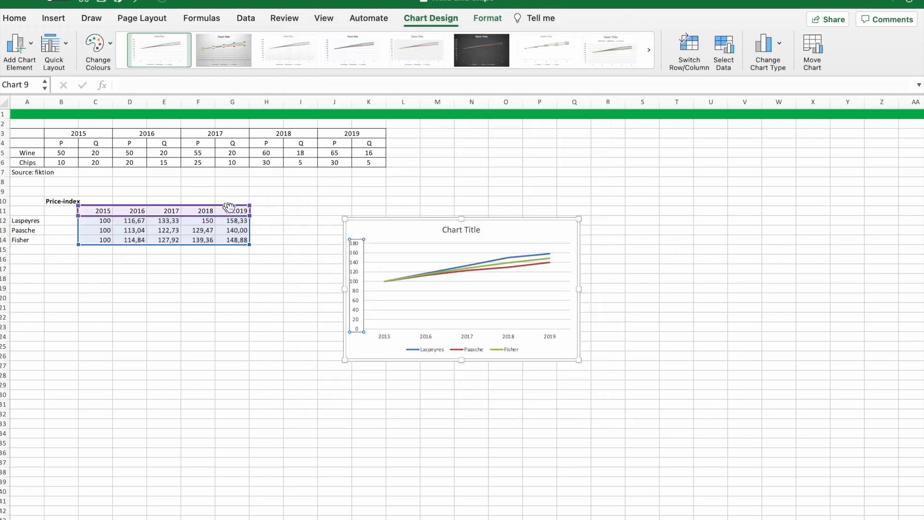
- Set the chart's vertical axis minimum to 90
right_click(355, 285)
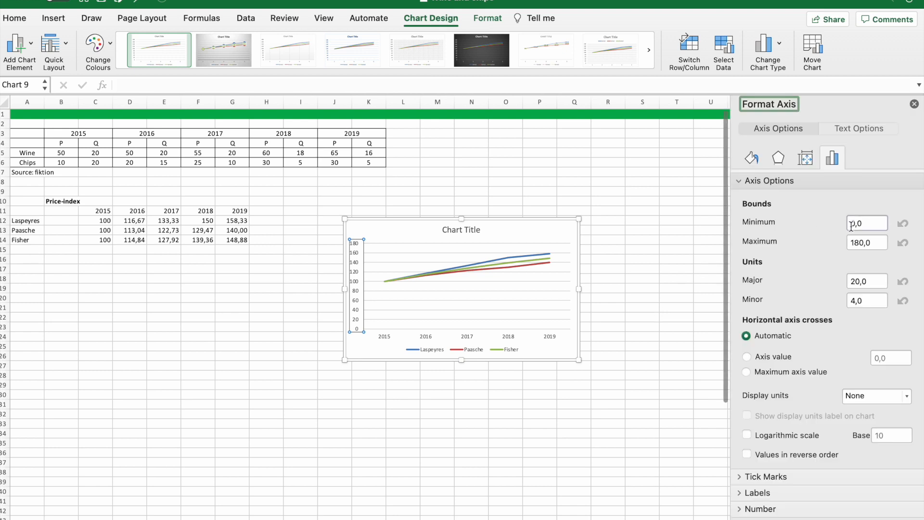
left_click(866, 223)
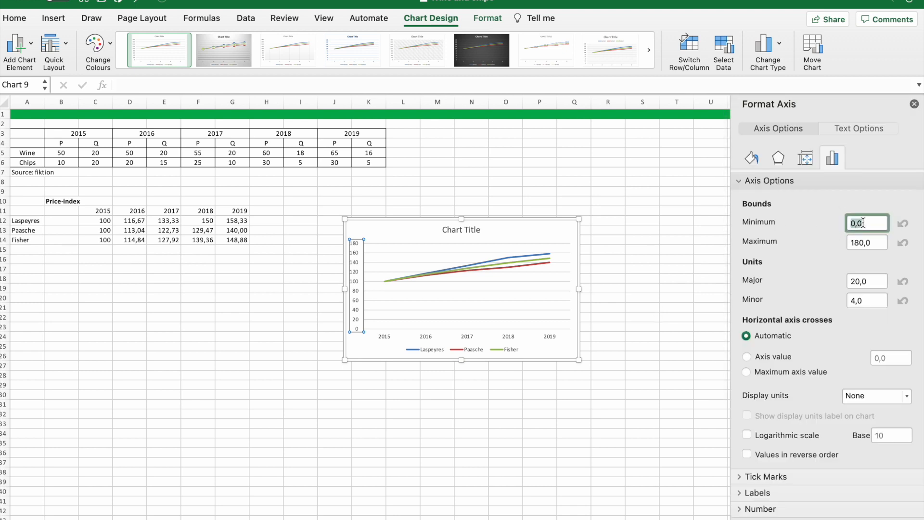
type("90,0")
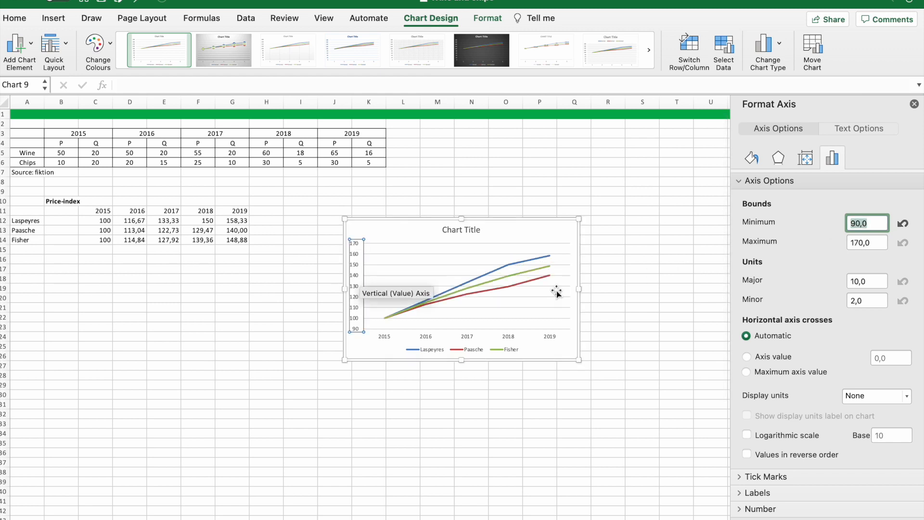
- Title the chart 'Price-index'
left_click(461, 229)
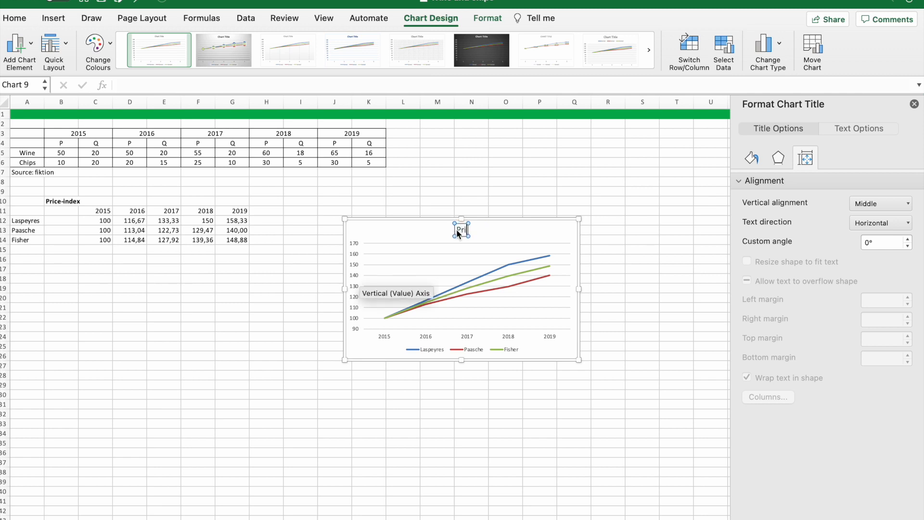
type("Price-index")
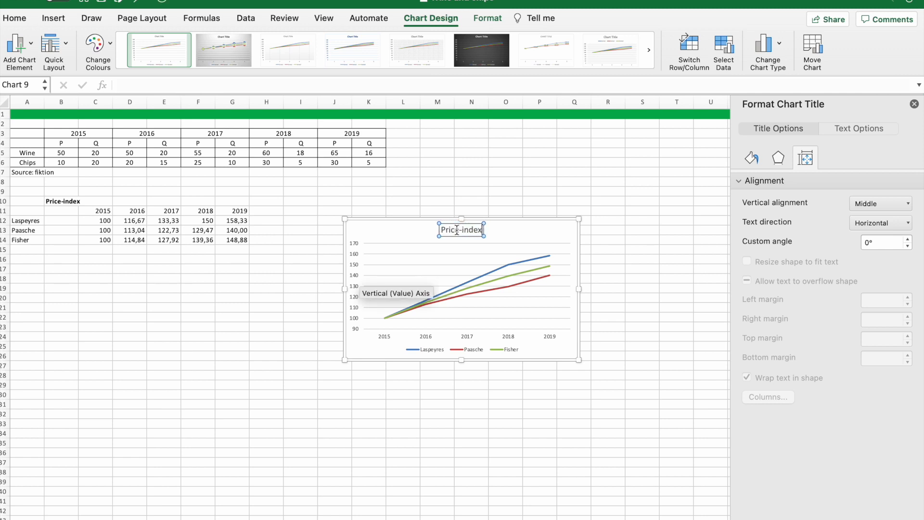
left_click(503, 395)
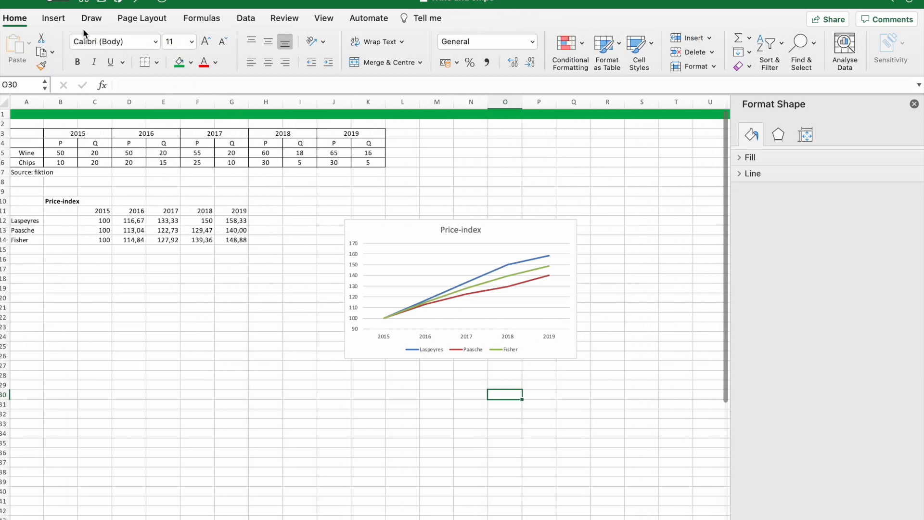
- Use the Draw tab pen to sketch a freehand loop around the Price-index chart
left_click(53, 18)
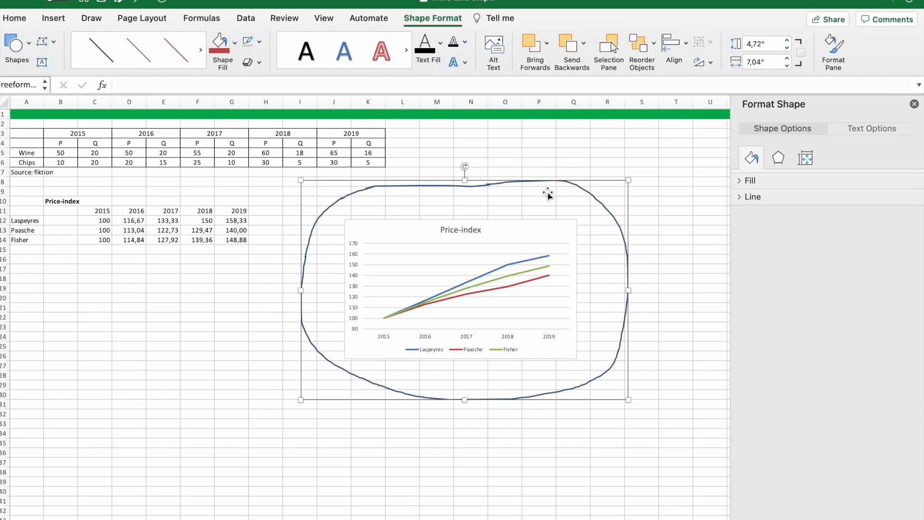
mouse_move(680, 407)
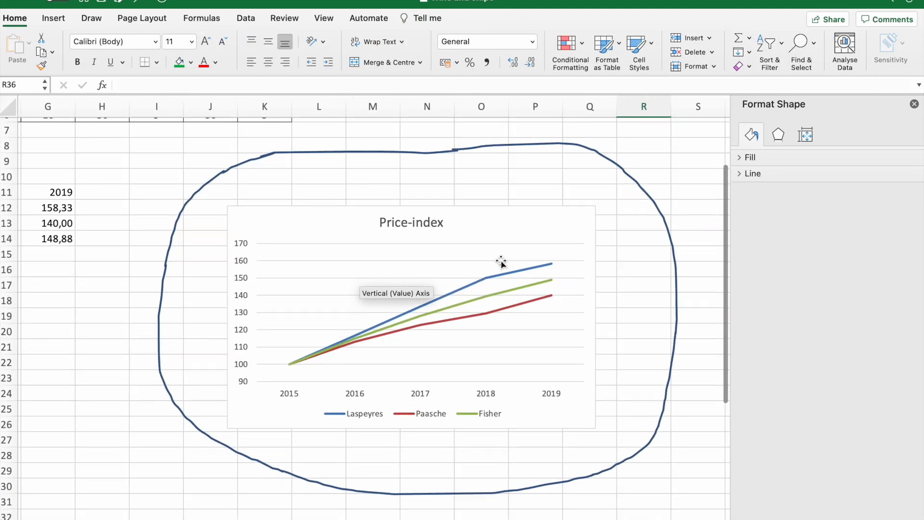
mouse_move(386, 288)
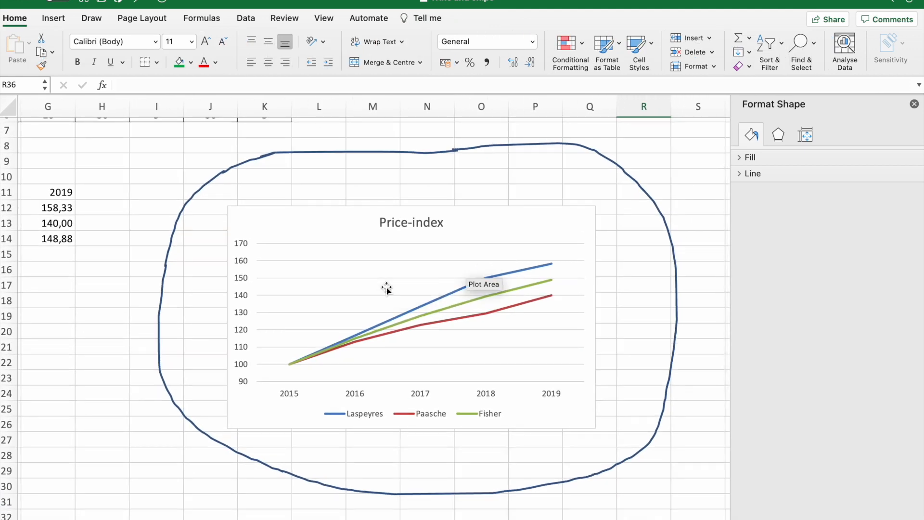
mouse_move(243, 315)
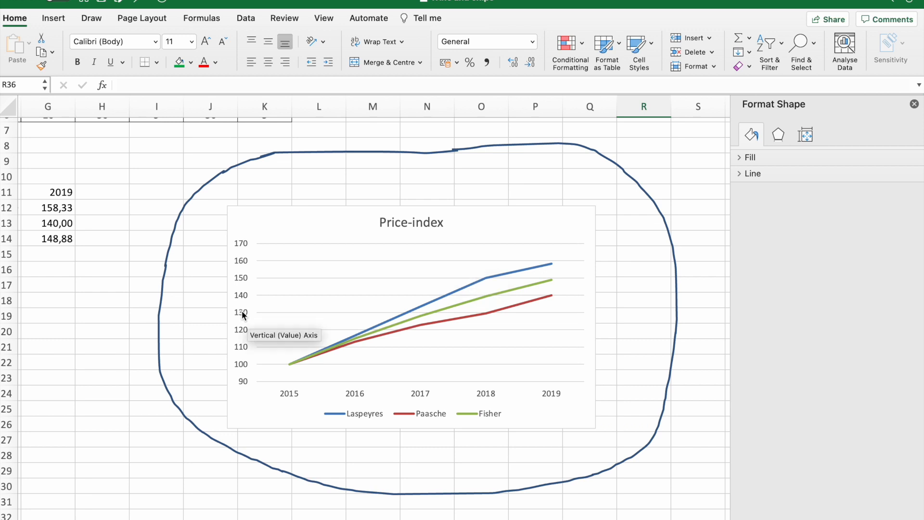
- Add a primary vertical axis title to the price-index chart via Add Chart Element
left_click(243, 312)
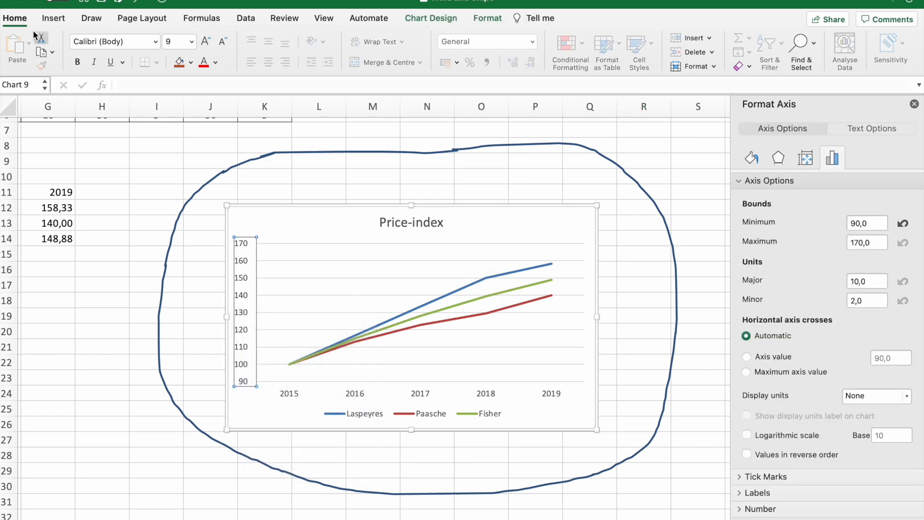
left_click(430, 18)
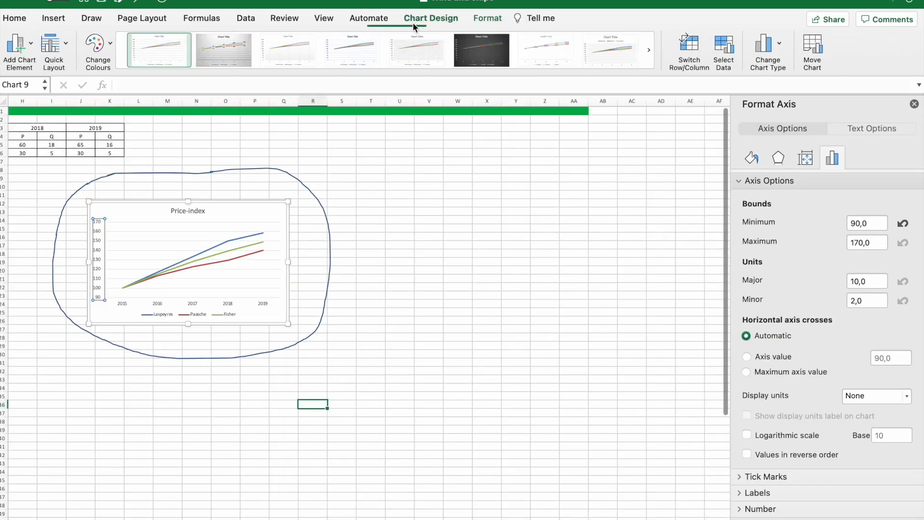
left_click(15, 43)
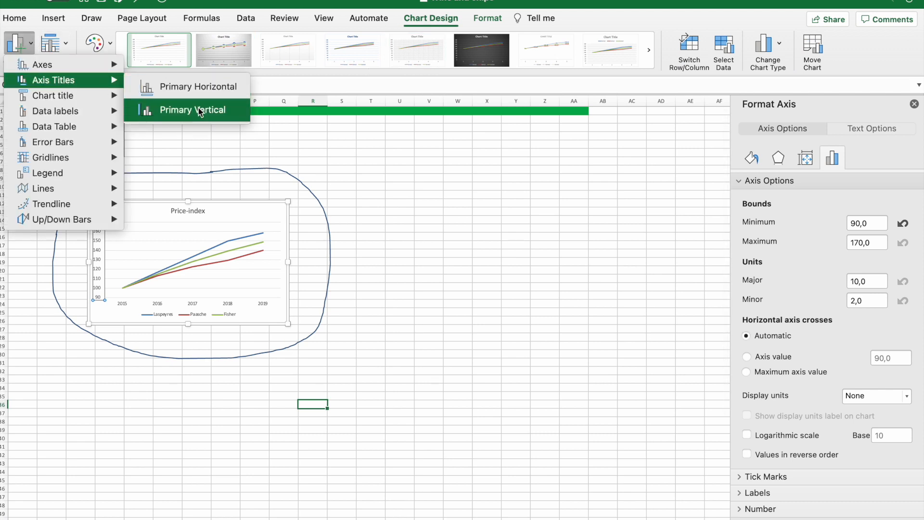
left_click(192, 110)
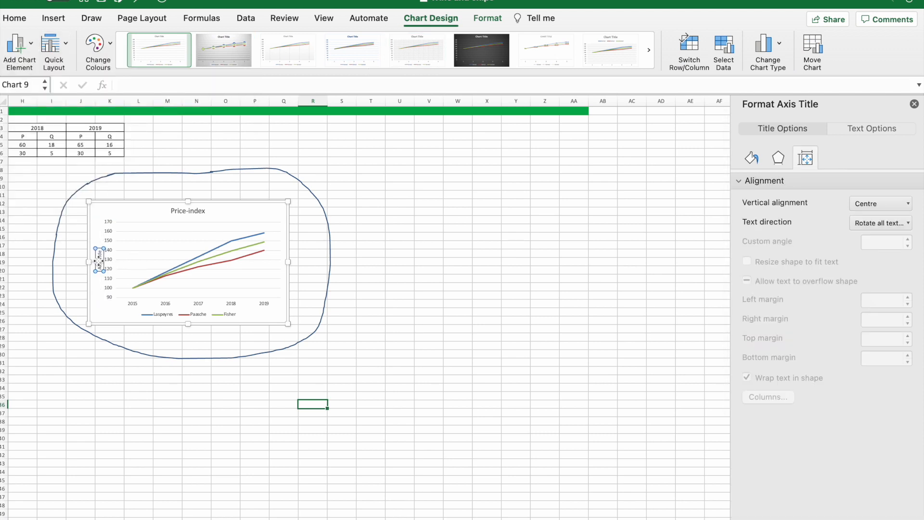